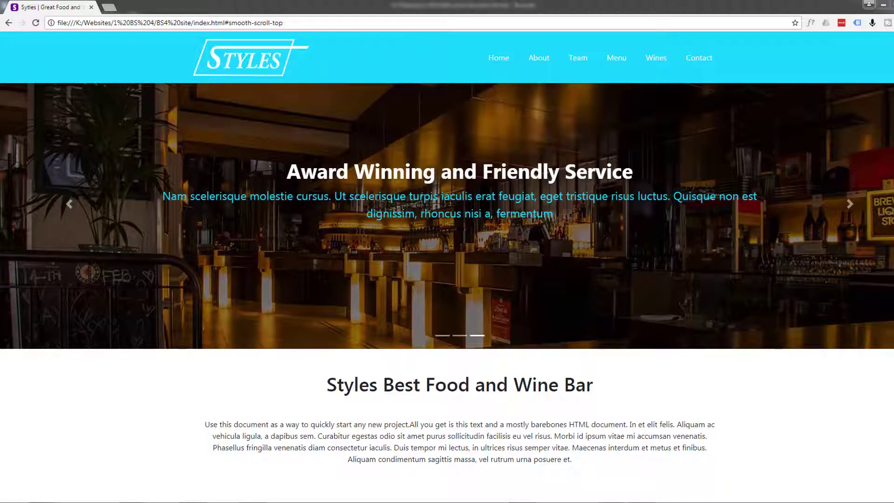
Jump to the Wines section and scroll down to the Taste The Worlds Best video section
click(656, 58)
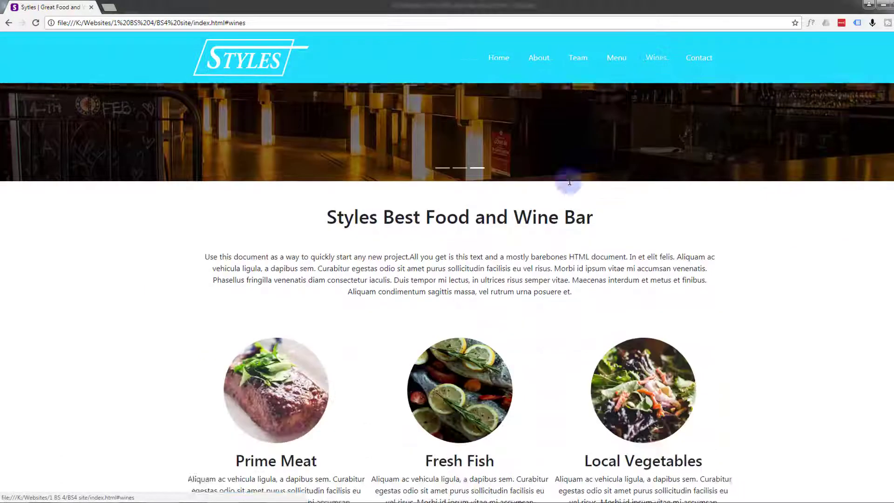
scroll(down, 3)
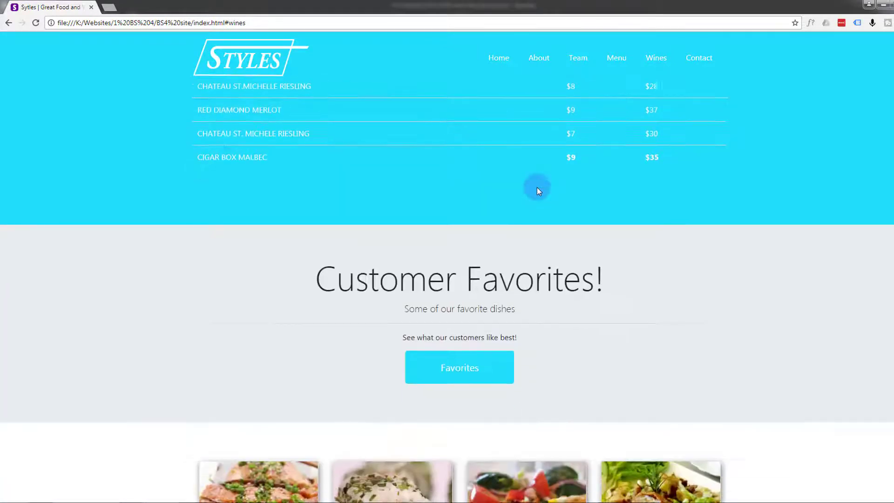
scroll(down, 3)
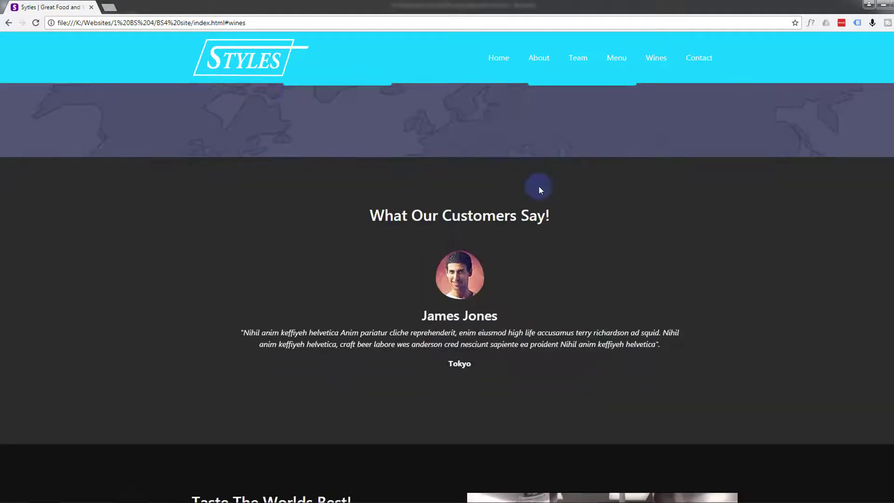
scroll(down, 3)
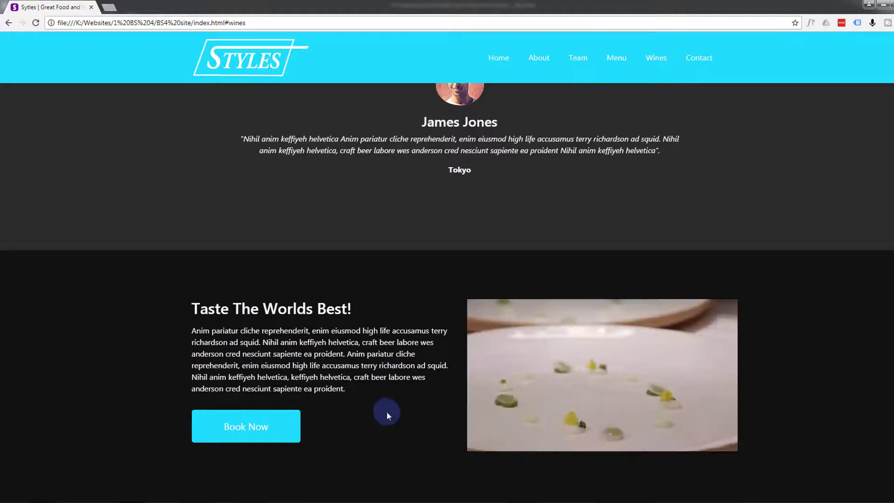
mouse_move(382, 446)
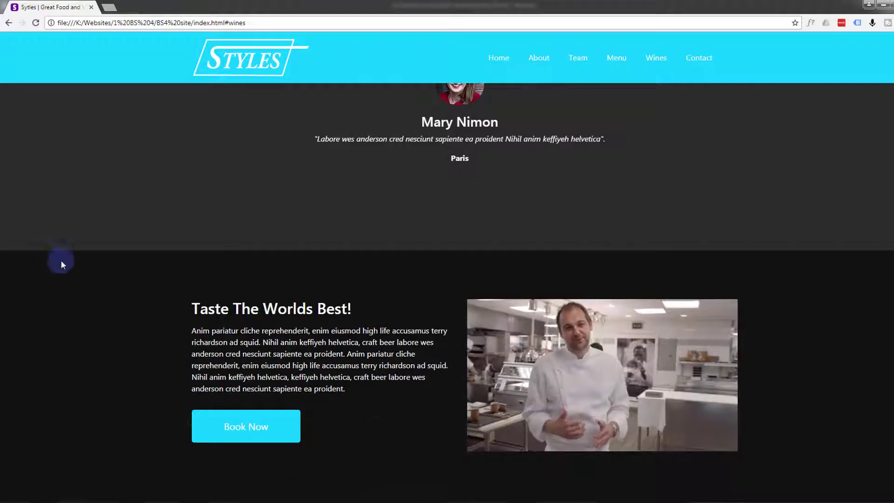
mouse_move(837, 320)
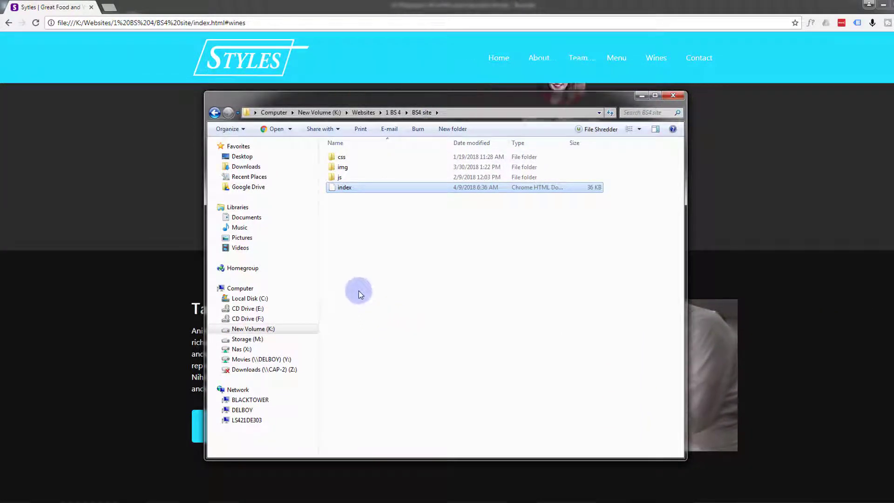
mouse_move(336, 188)
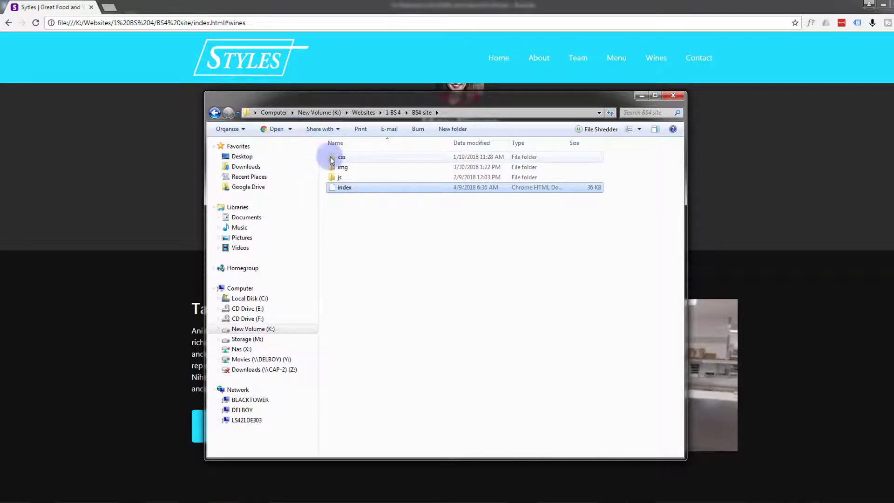
Confirm custom.css is in the css folder, then open index.html with Brackets
double_click(342, 157)
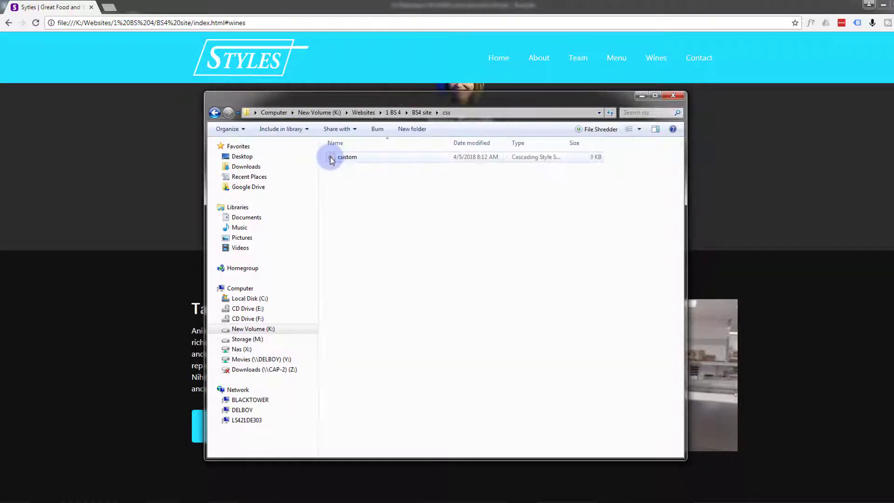
mouse_move(190, 123)
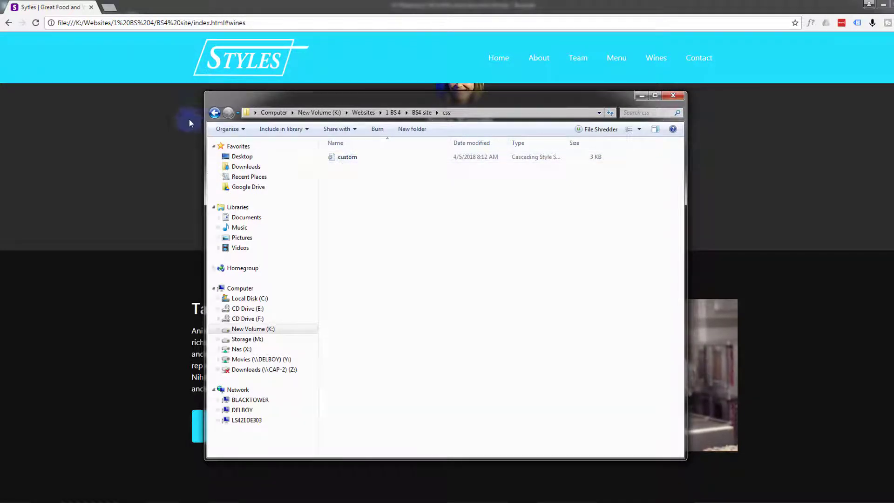
click(215, 112)
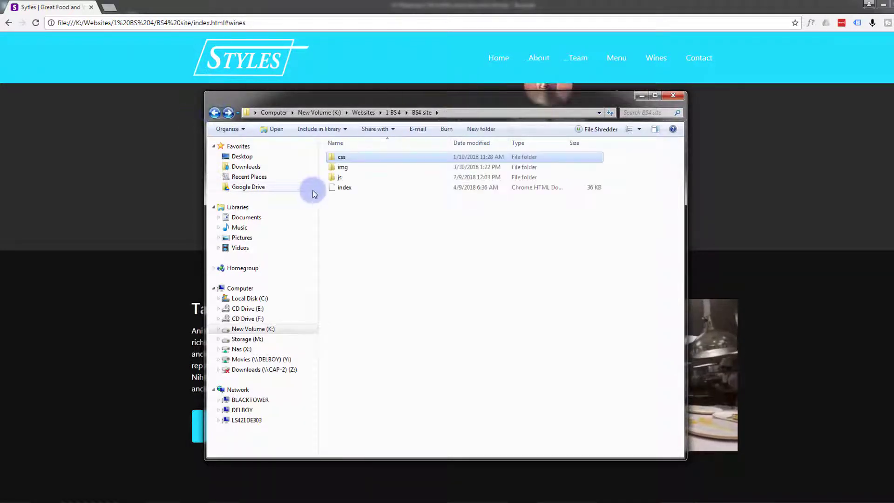
mouse_move(344, 187)
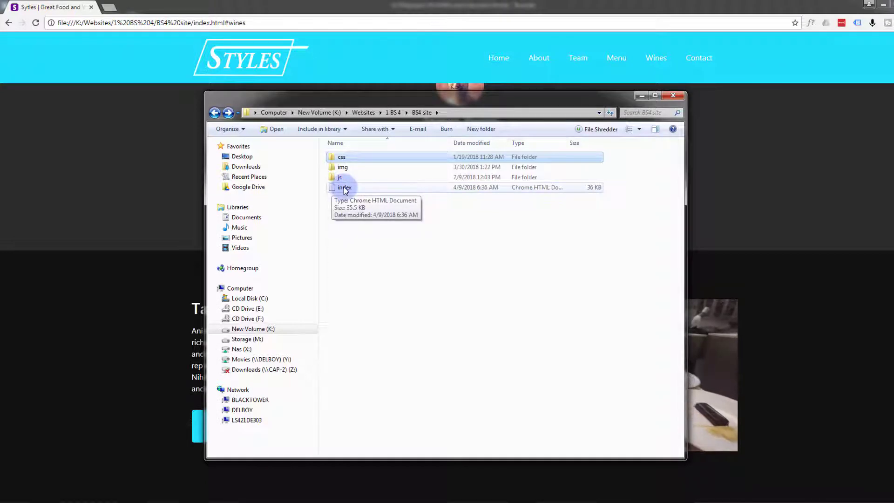
right_click(344, 187)
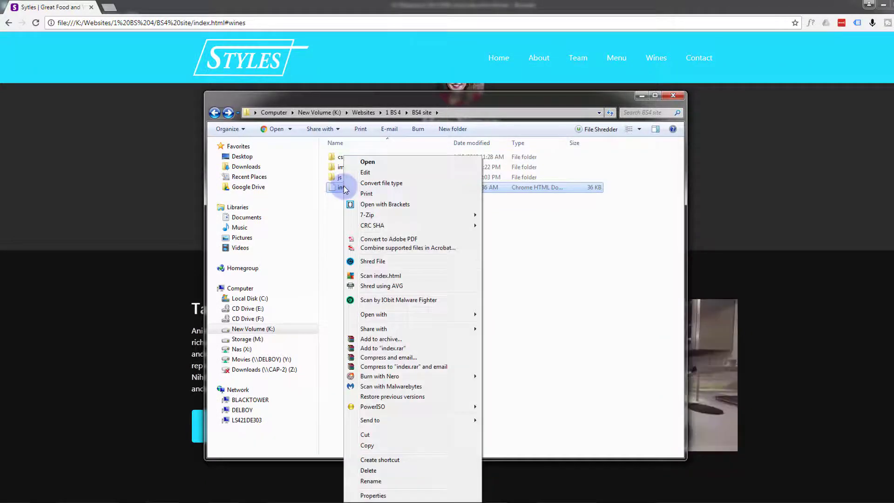
click(385, 204)
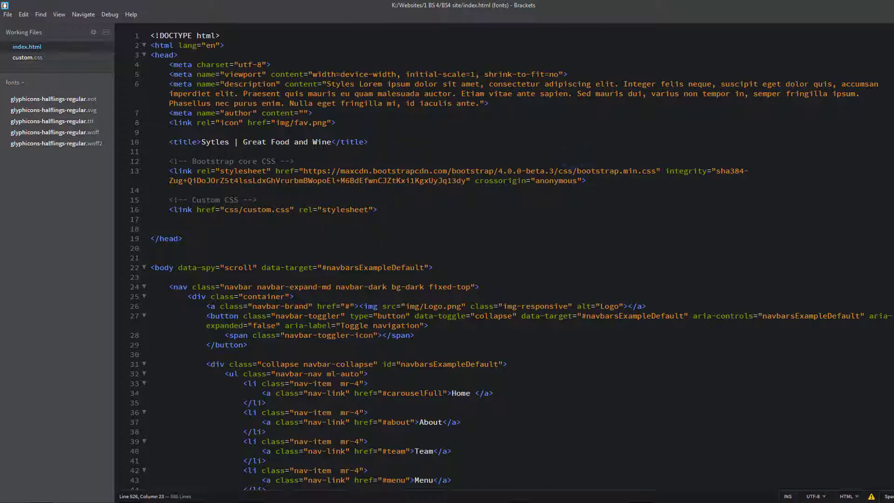
Scroll index.html to around line 530, just below the vid section
scroll(down, 3)
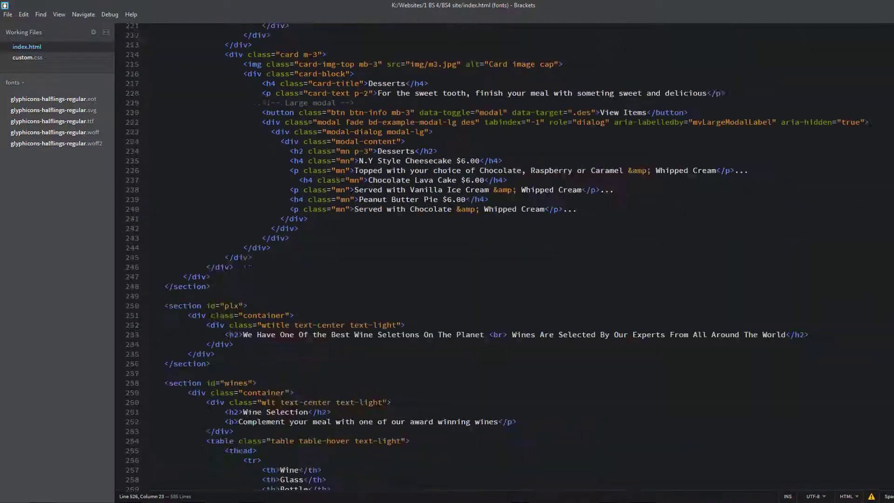
scroll(down, 3)
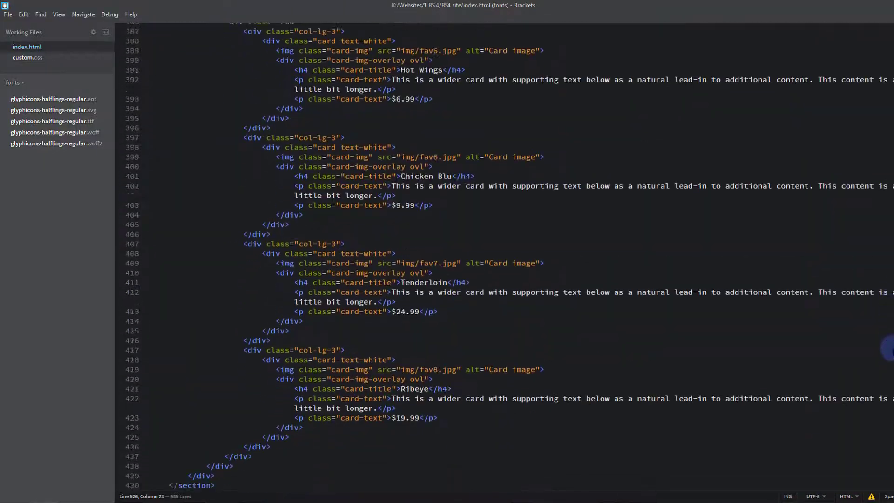
scroll(down, 3)
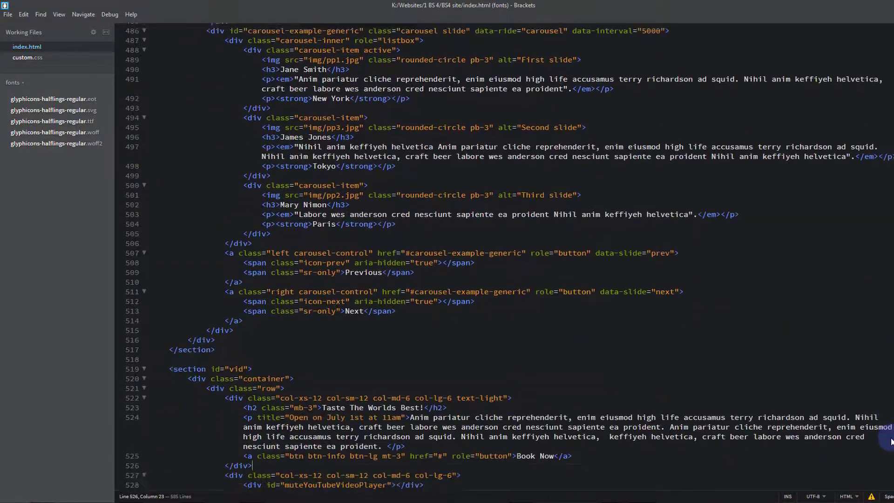
scroll(down, 3)
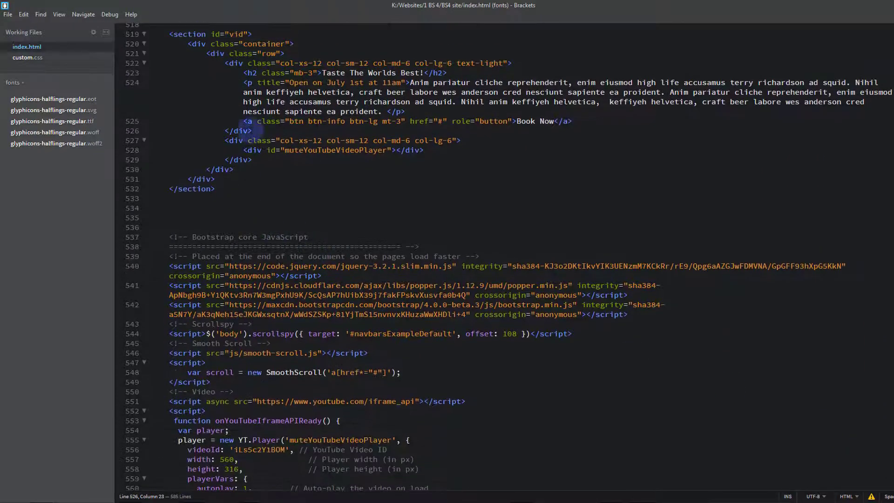
scroll(up, 3)
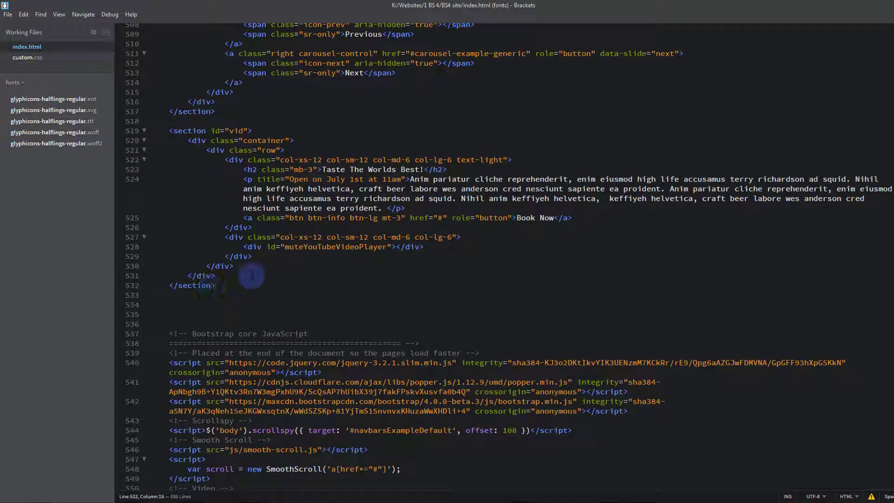
Insert an empty <section id="hire"> after the vid section, cursor placed inside
key(enter)
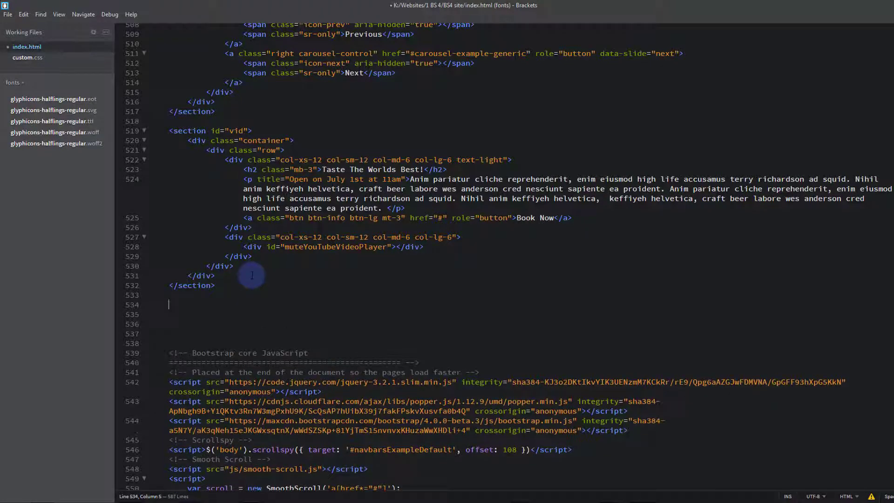
text(<sec)
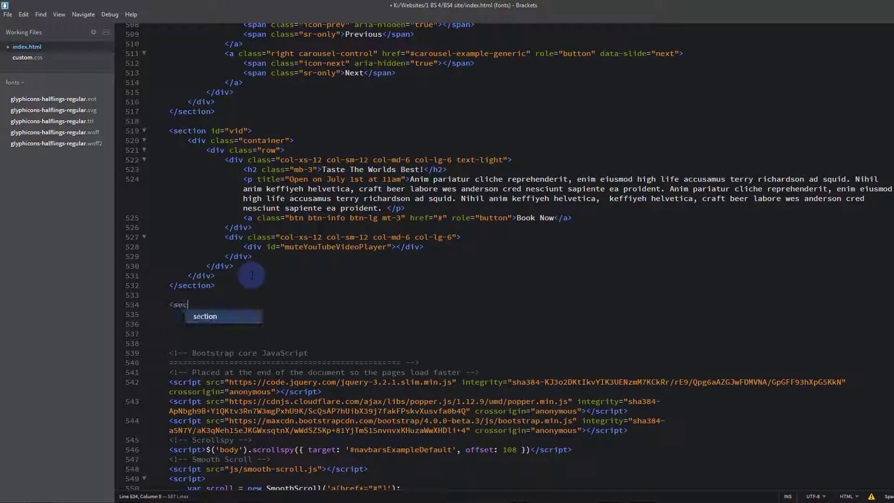
text(tion)
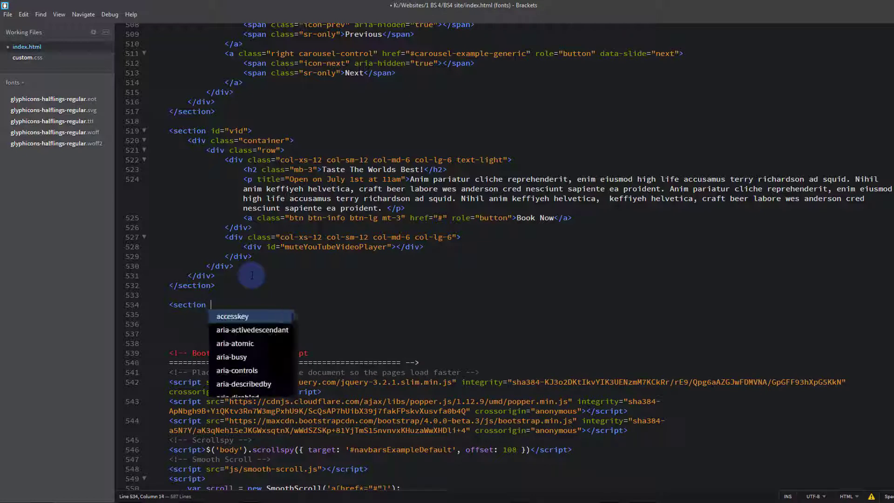
text(id=")
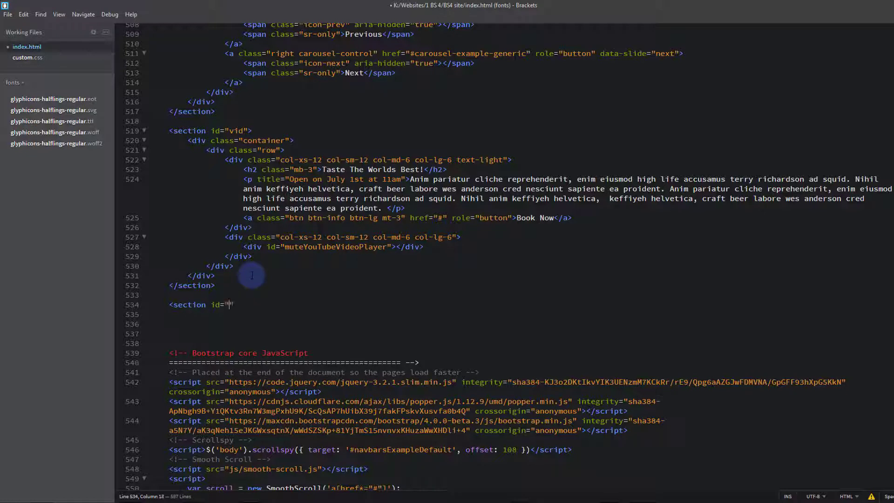
text(hir)
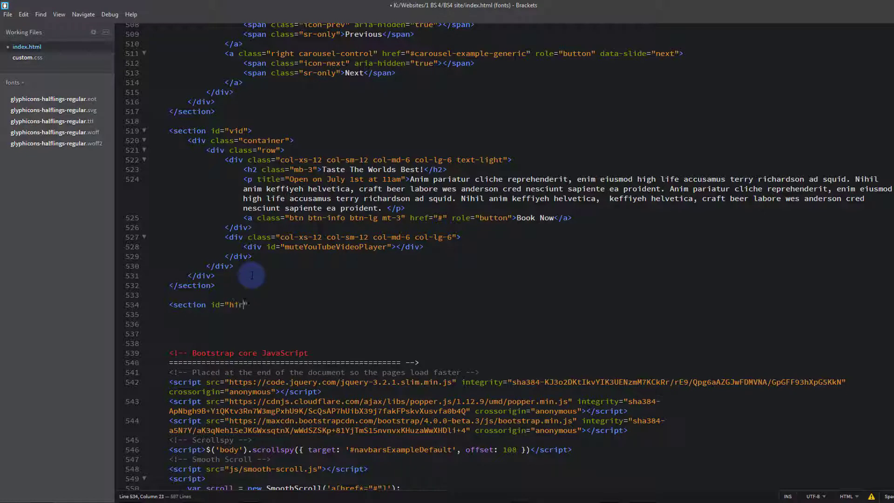
text(e)
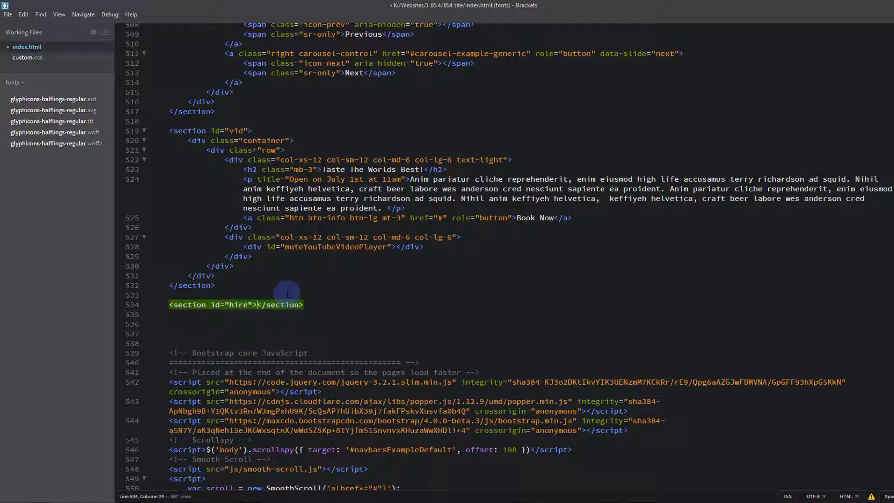
key(enter)
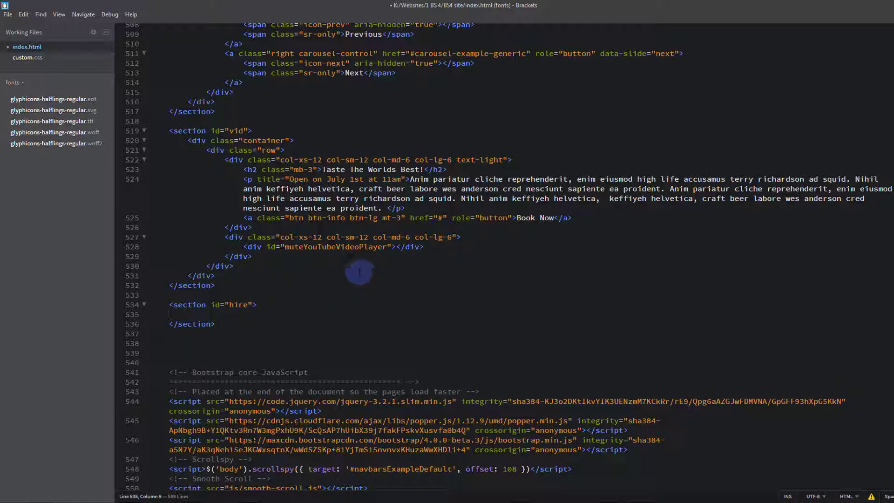
click(188, 314)
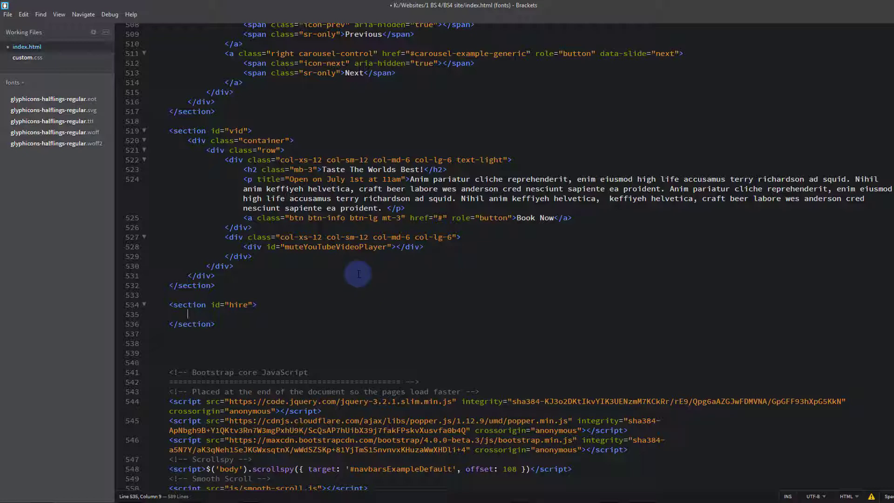
mouse_move(401, 274)
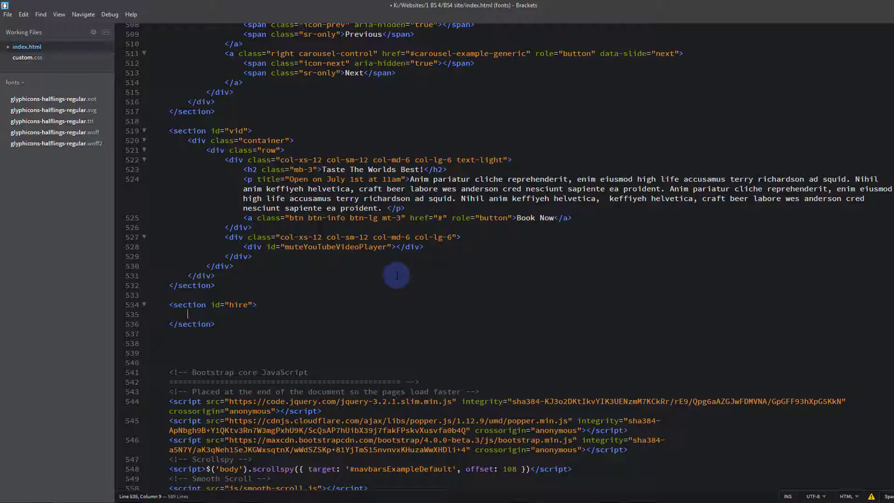
text(bs)
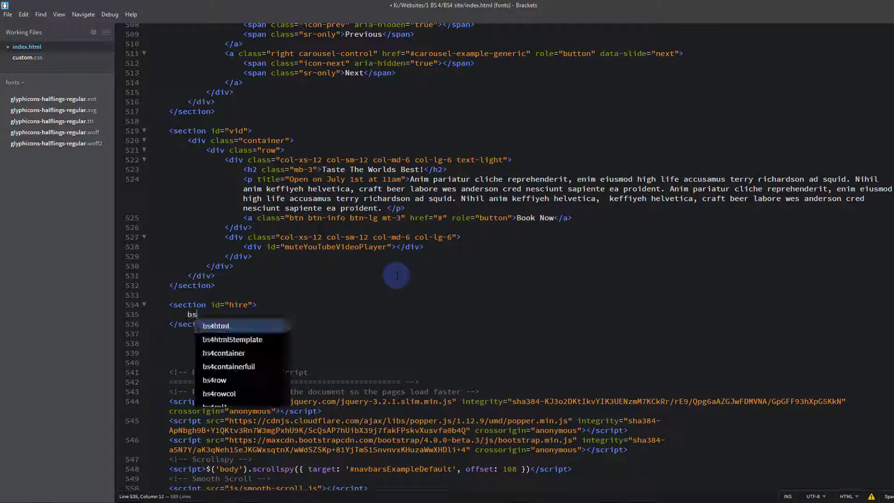
text(4con)
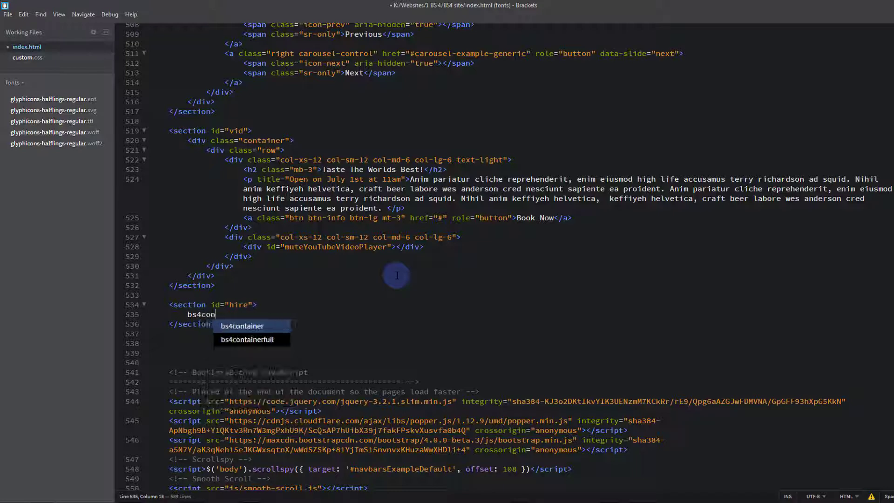
text(tainer-fuil">)
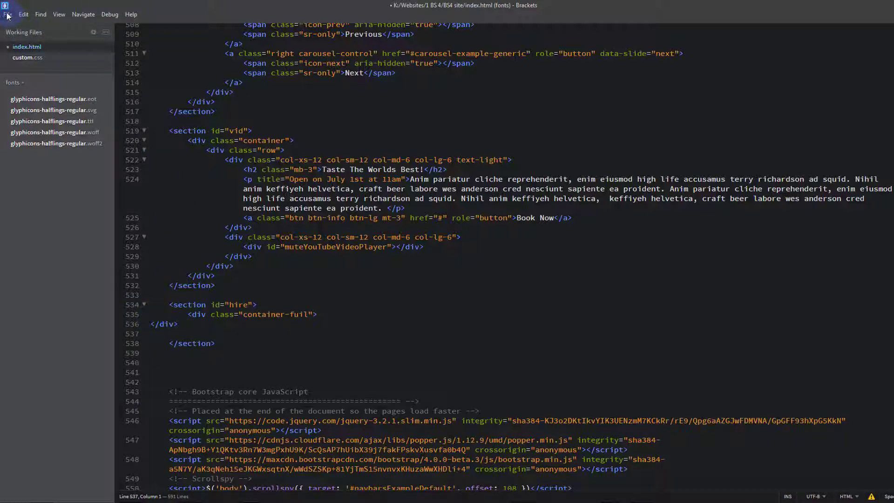
Open the Extension Manager's Installed list and scroll to RCH Bootstrap 4 Snippets
click(8, 15)
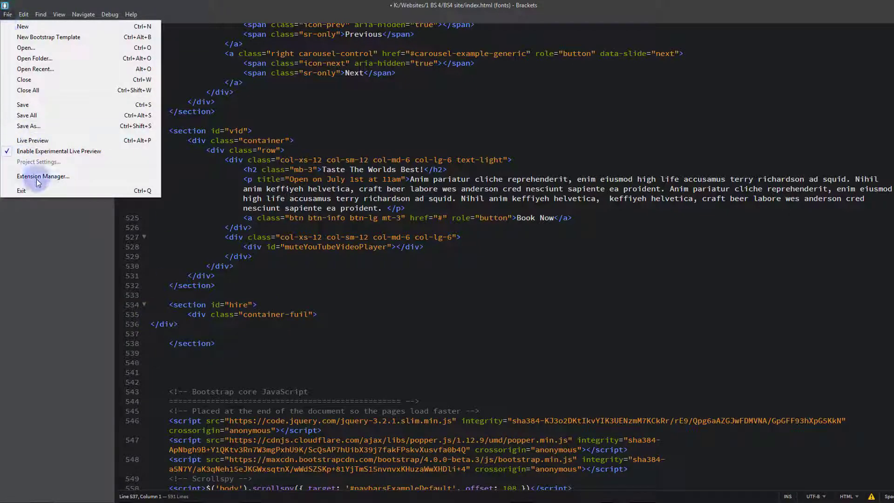
click(42, 176)
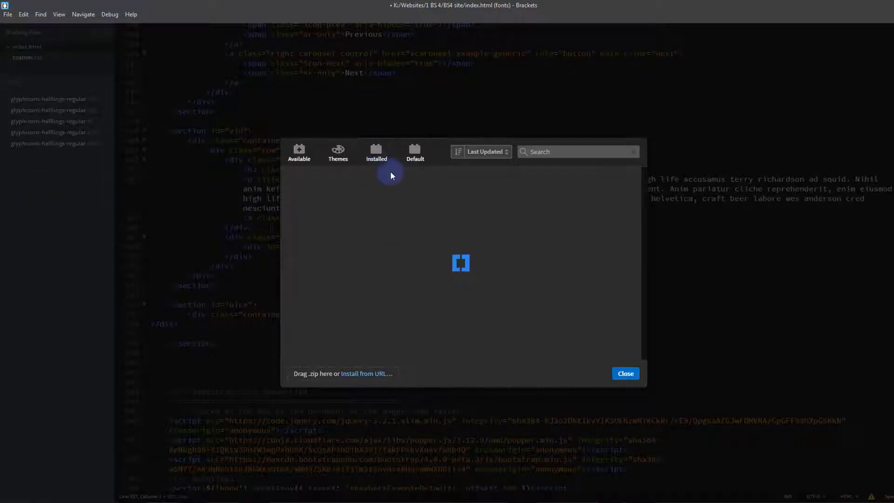
click(376, 152)
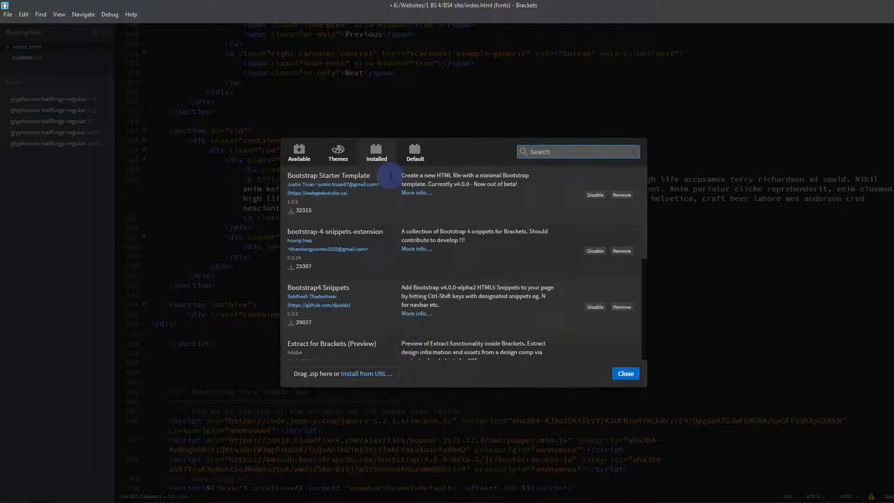
scroll(down, 3)
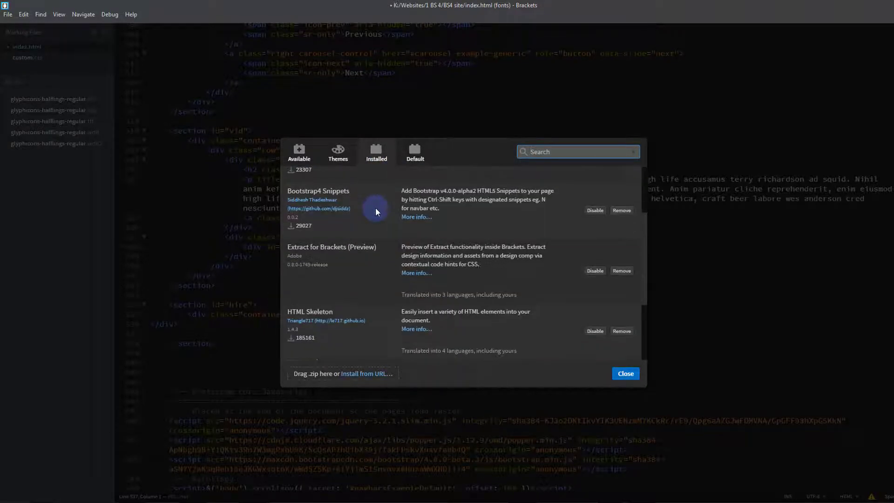
click(577, 152)
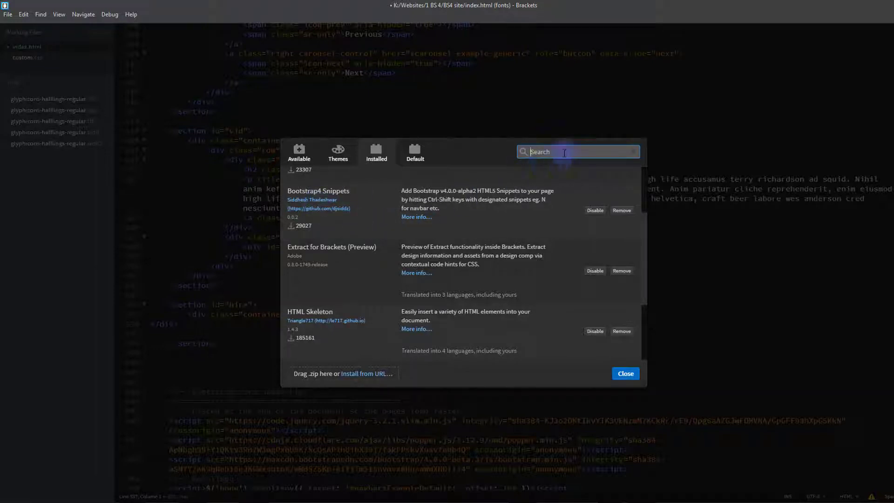
scroll(down, 3)
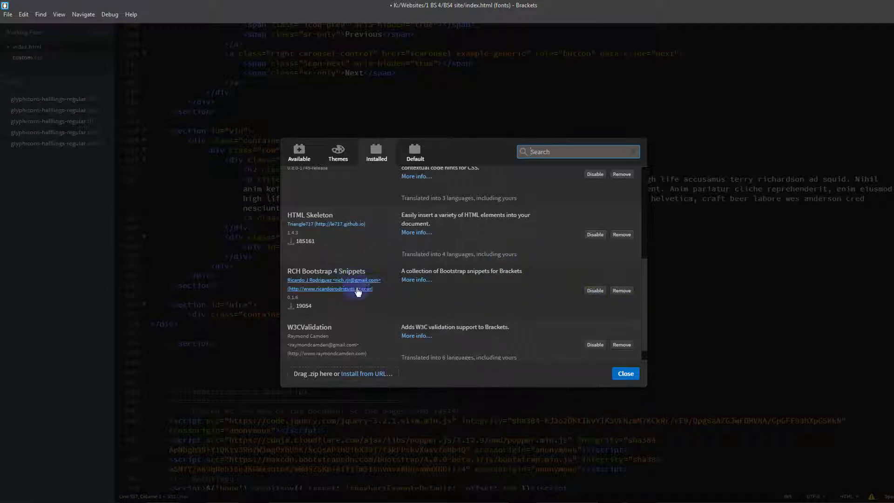
mouse_move(416, 279)
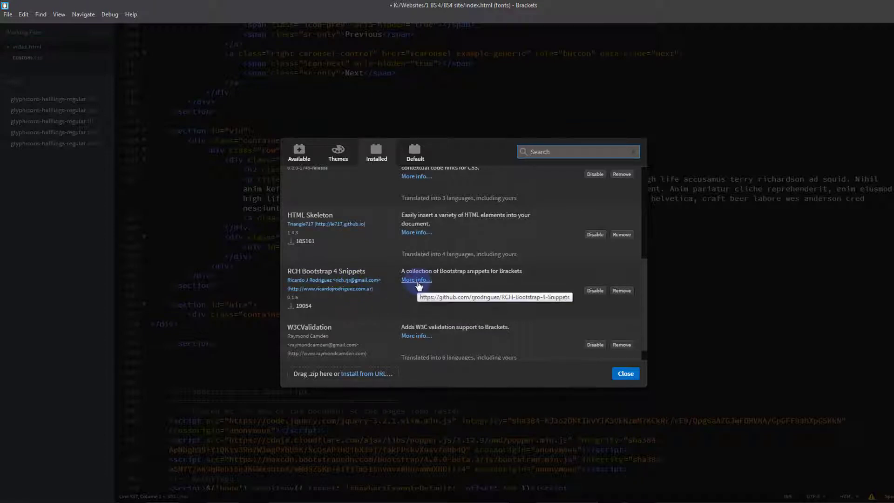
Open the RCH Bootstrap 4 Snippets GitHub page and scroll through its README snippet list
click(416, 280)
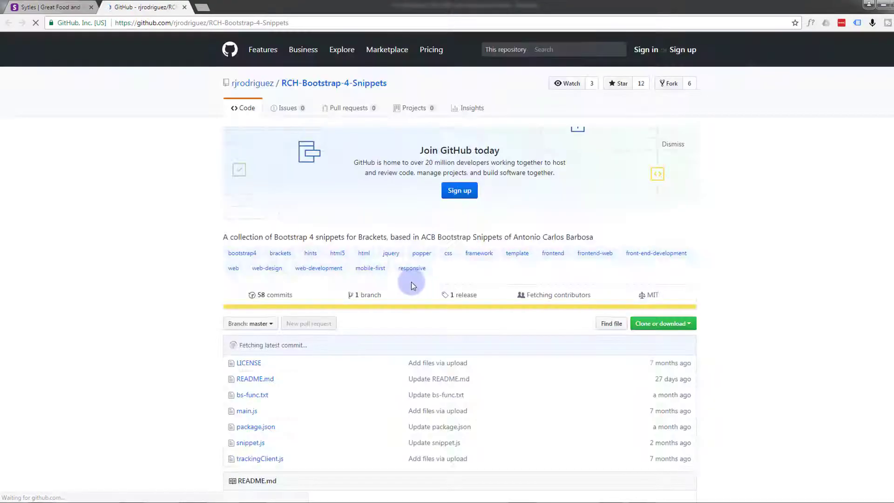
scroll(down, 3)
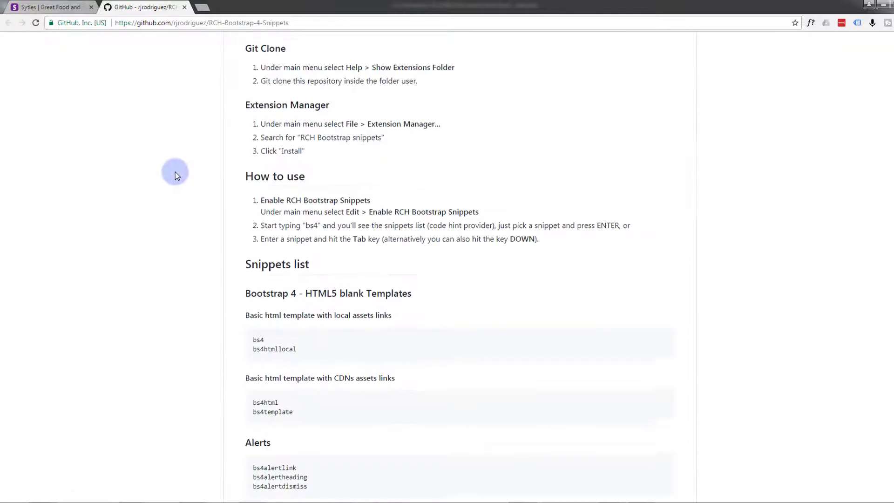
scroll(down, 3)
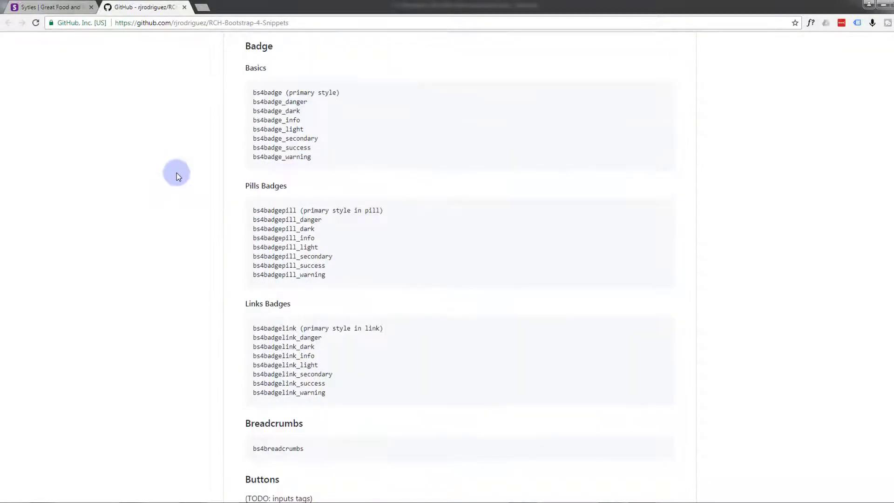
mouse_move(369, 275)
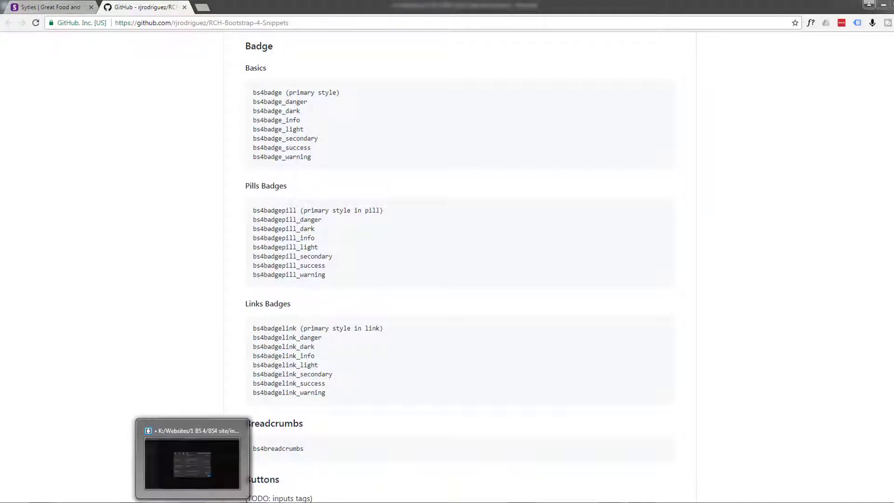
Back in Brackets, change the container class from 'container-full' to 'container-fluid'
click(192, 463)
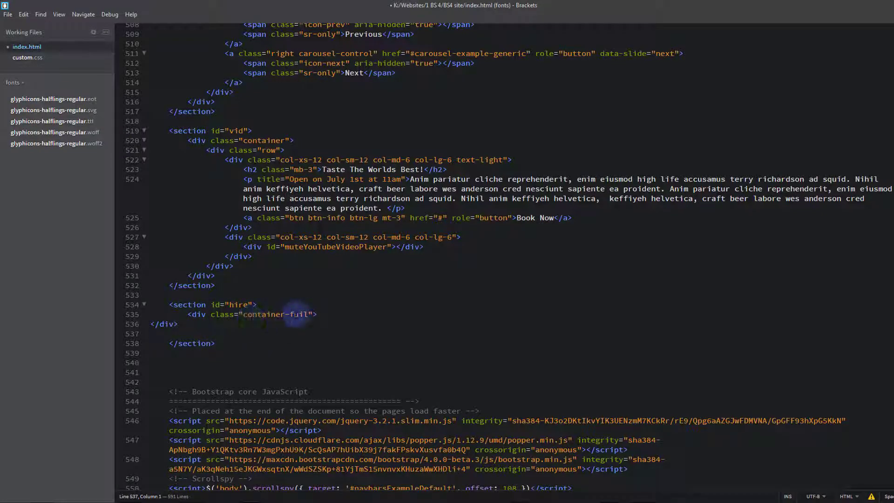
double_click(297, 314)
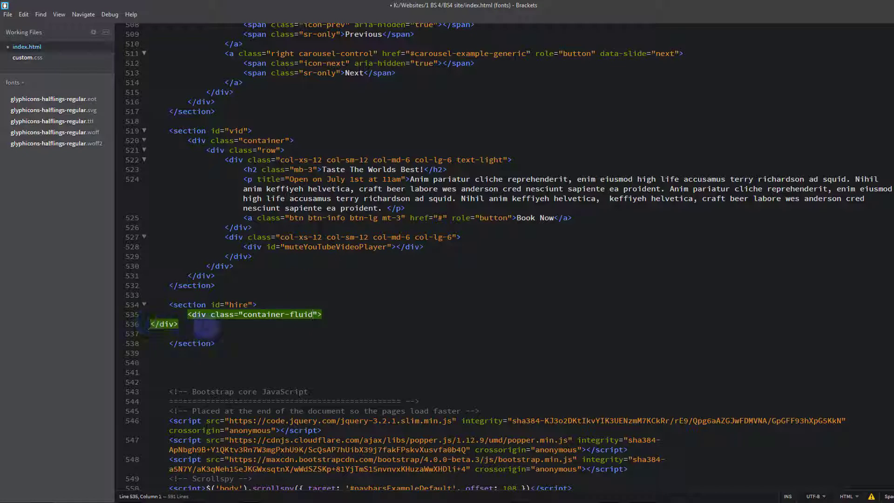
click(324, 314)
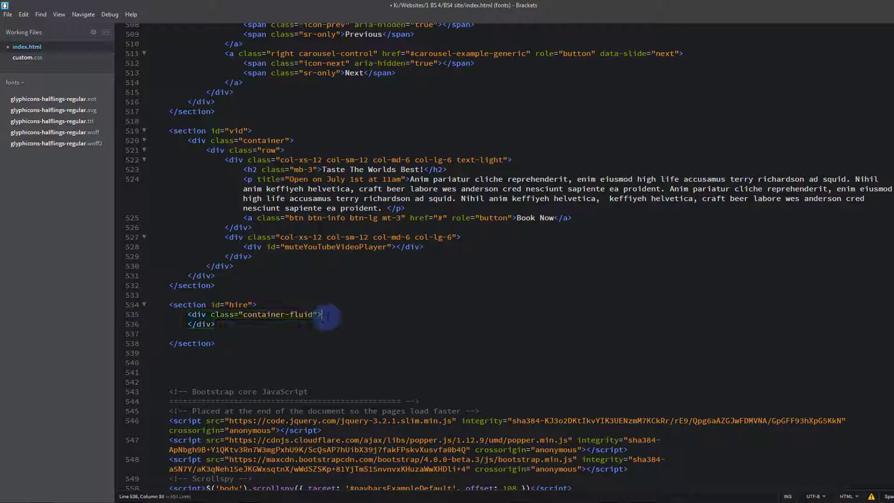
Insert the bs4jumbotron snippet on a new line inside the container-fluid div
key(enter)
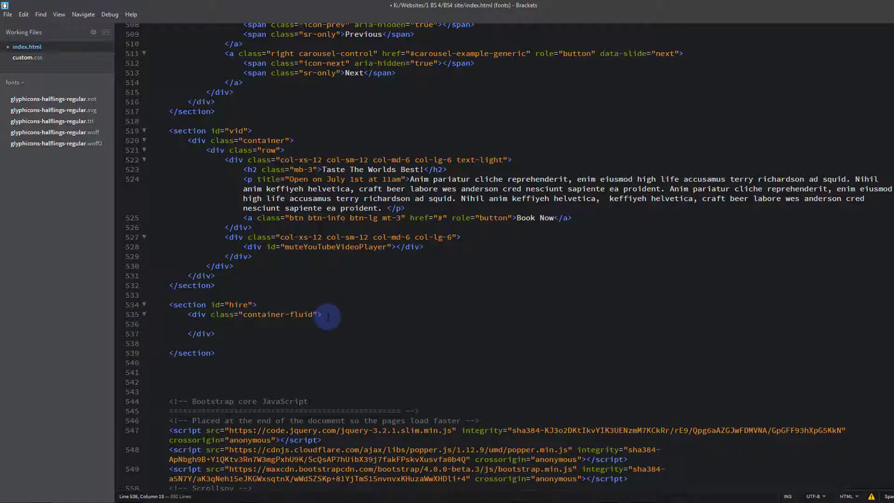
text(bs)
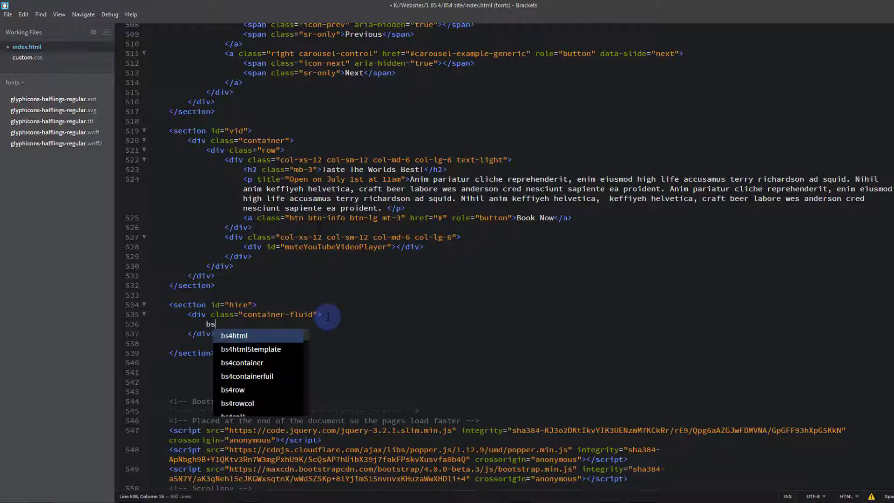
text(4)
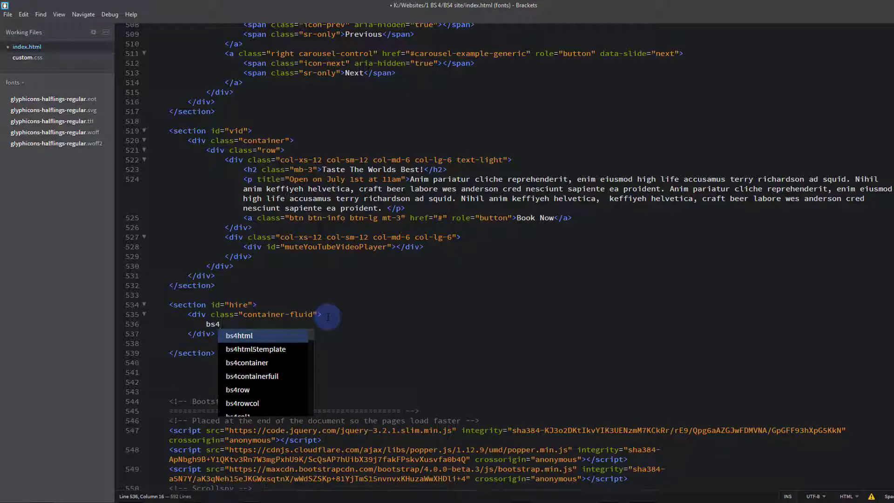
text(jum)
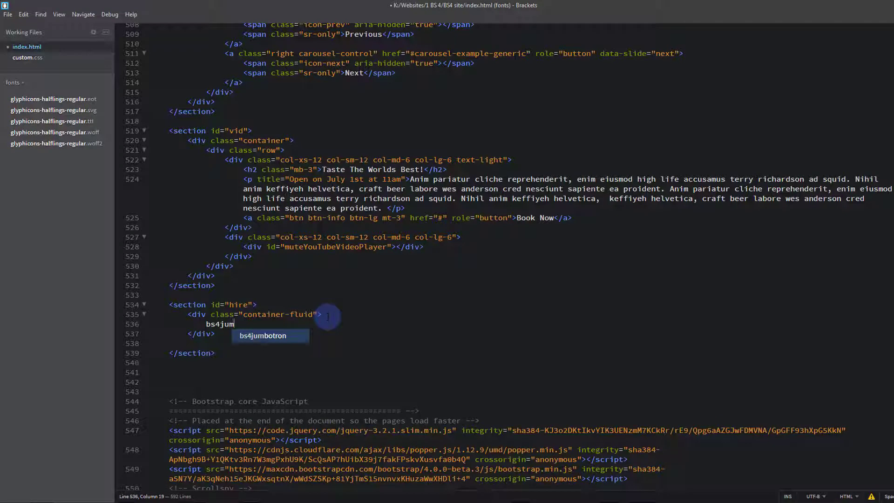
text(botron jumbotron-fluid">)
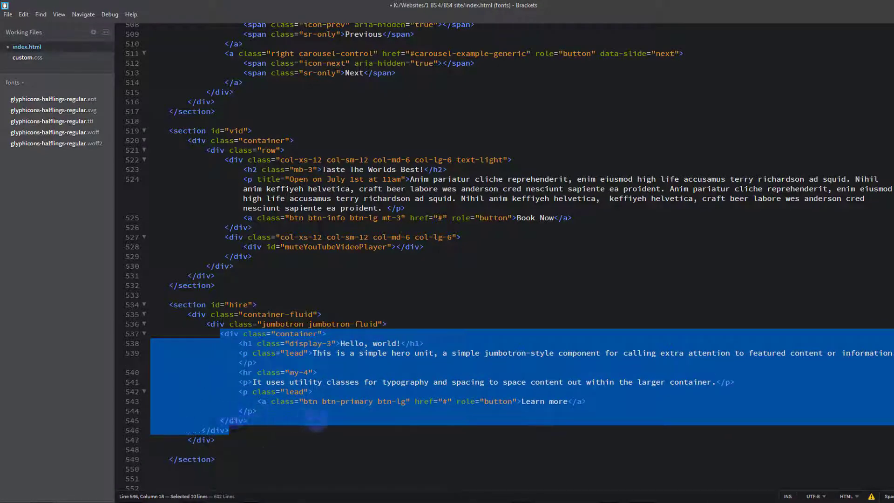
Delete the lead text, hr and button, and wrap the Hello, world! h1 in a marquee
click(230, 430)
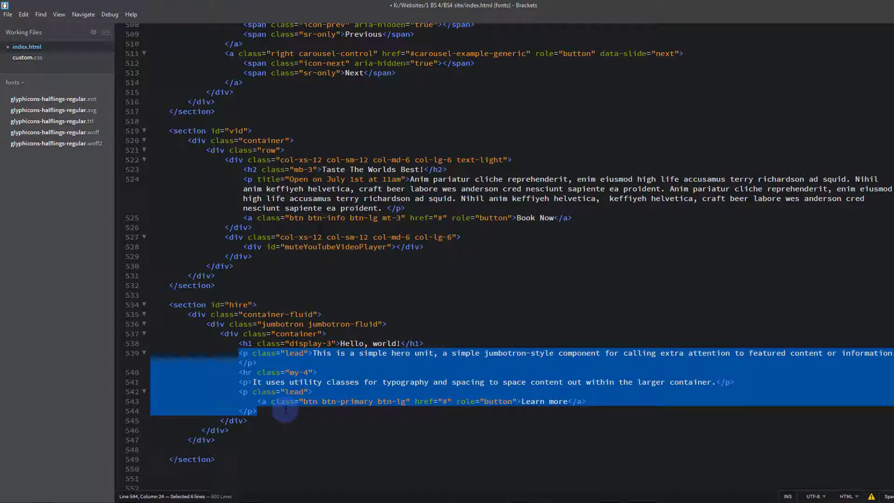
key(Delete)
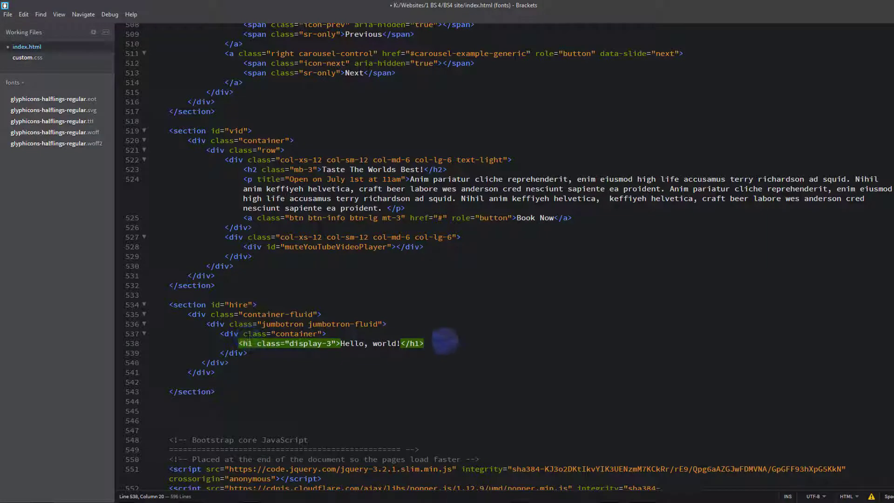
mouse_move(444, 340)
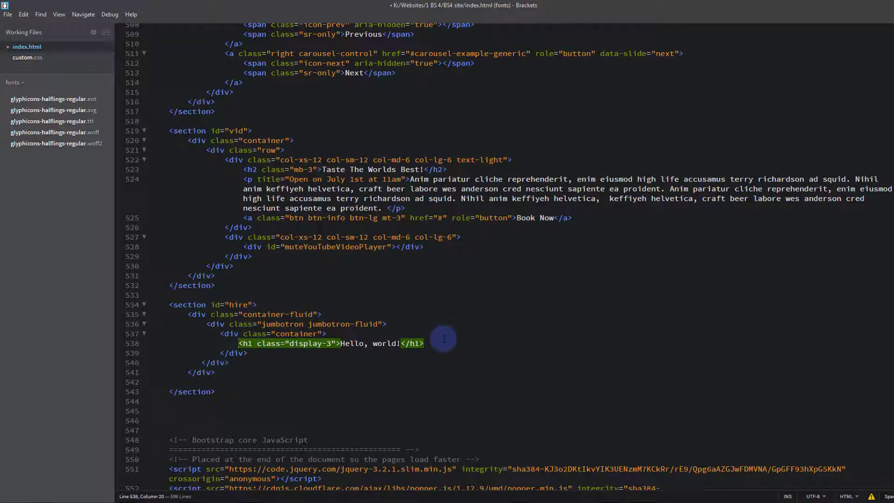
text(<marquee>)
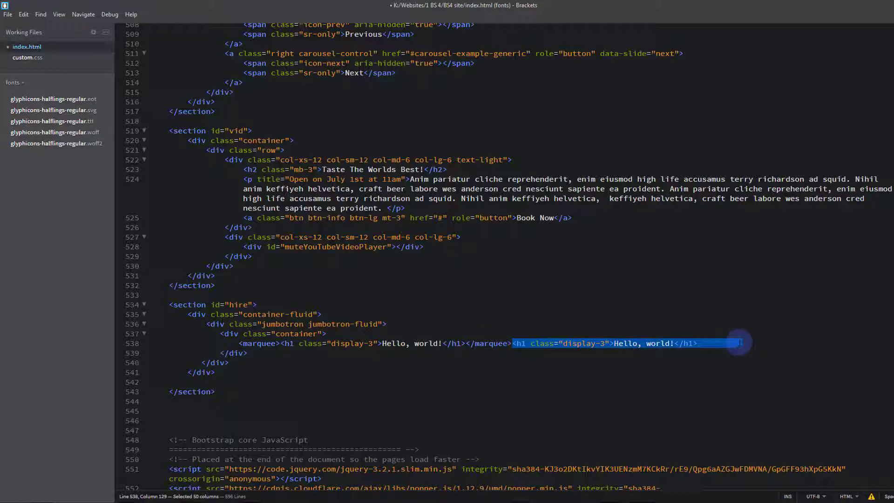
key(Delete)
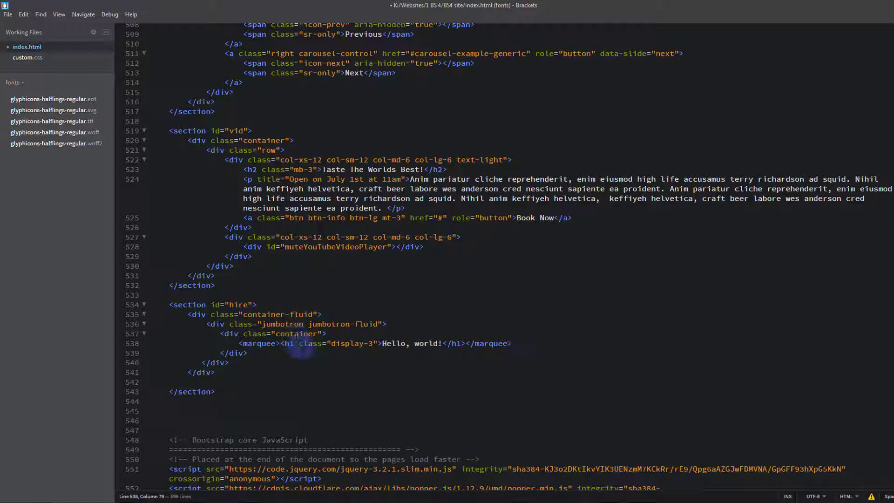
click(510, 344)
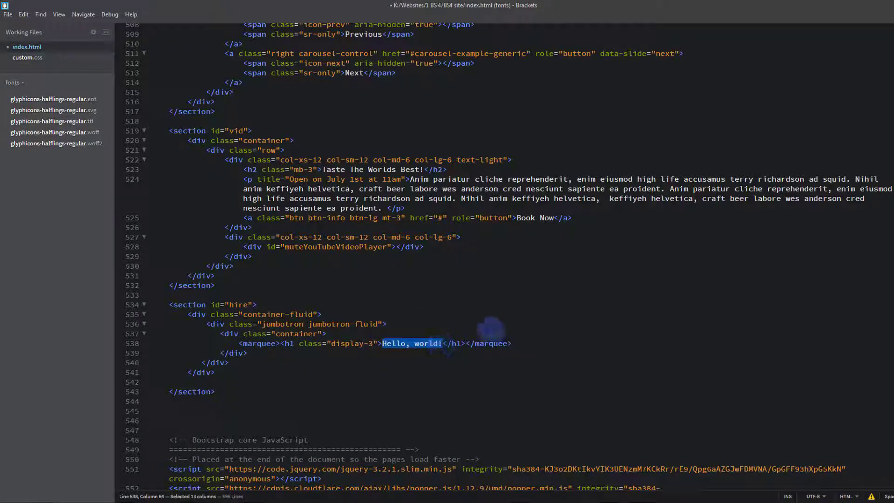
text(Now Hi)
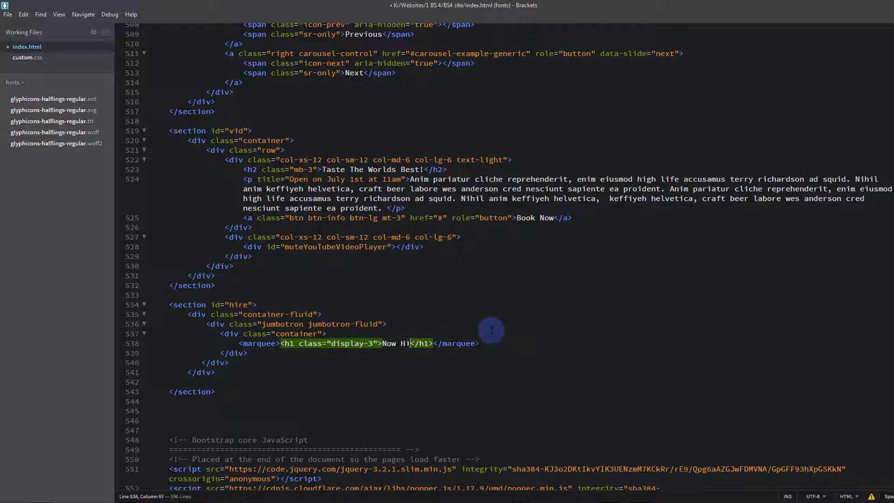
text(ring)
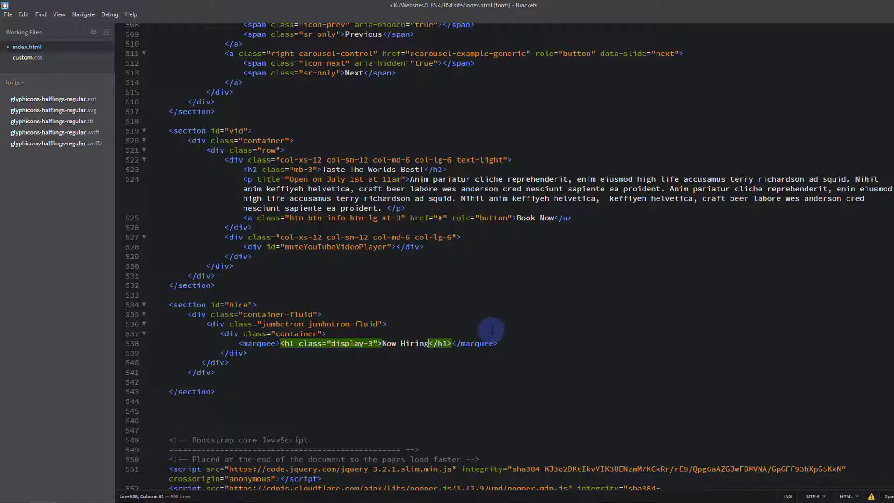
text(-)
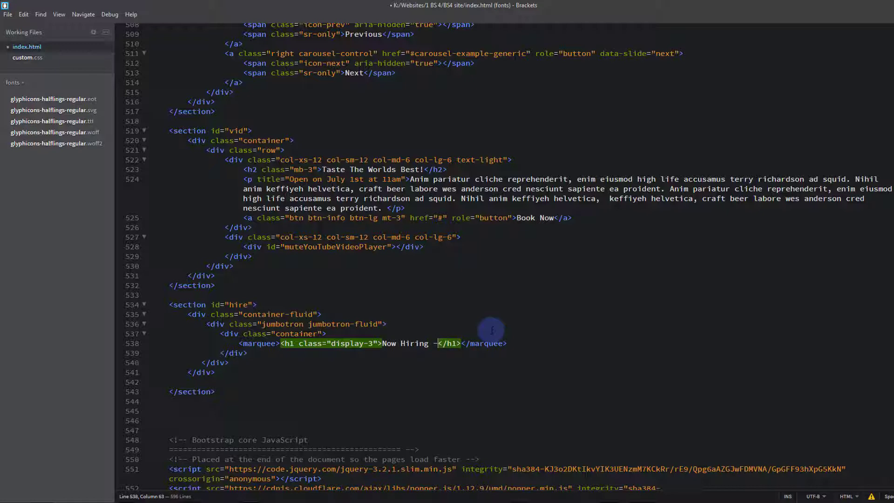
text(J)
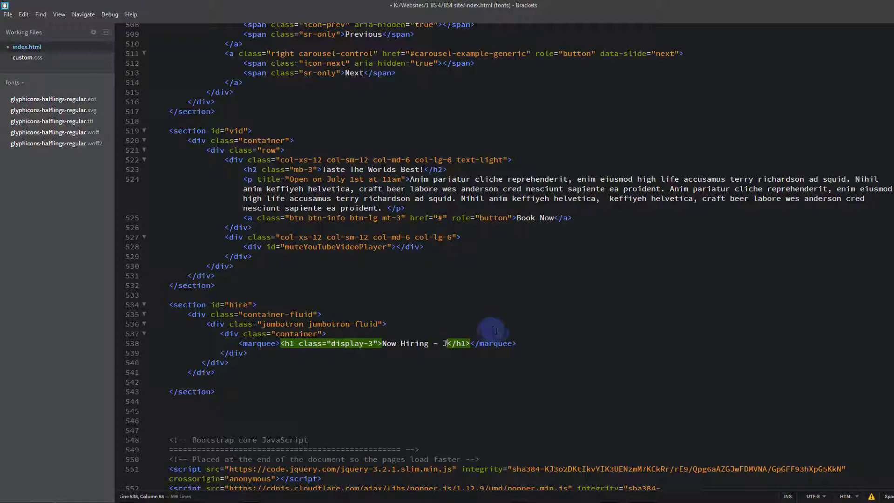
text(oin O)
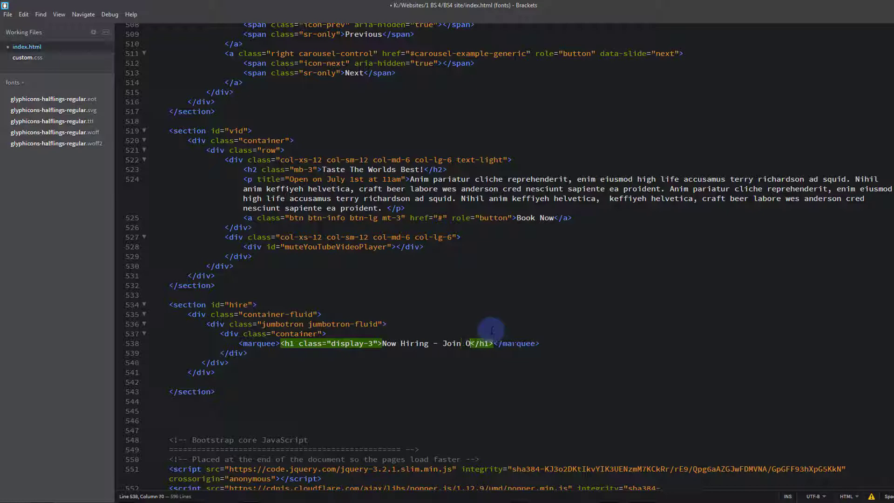
text(ur Awesome)
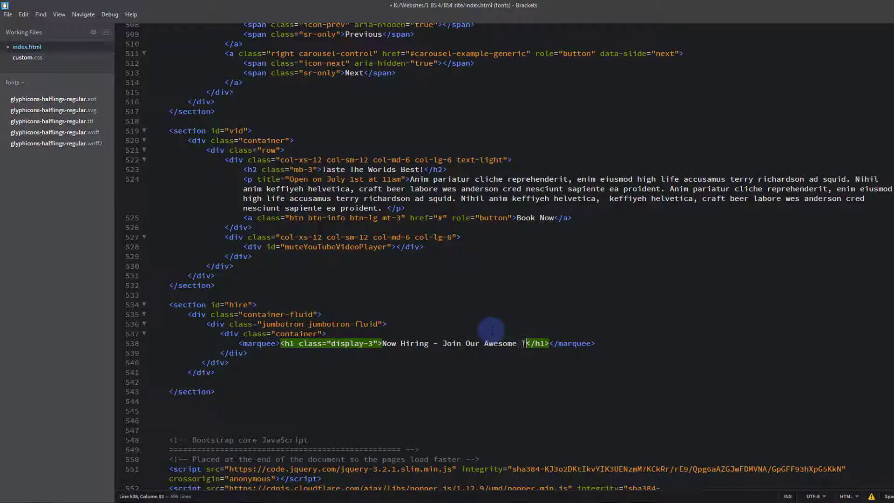
text(Team)
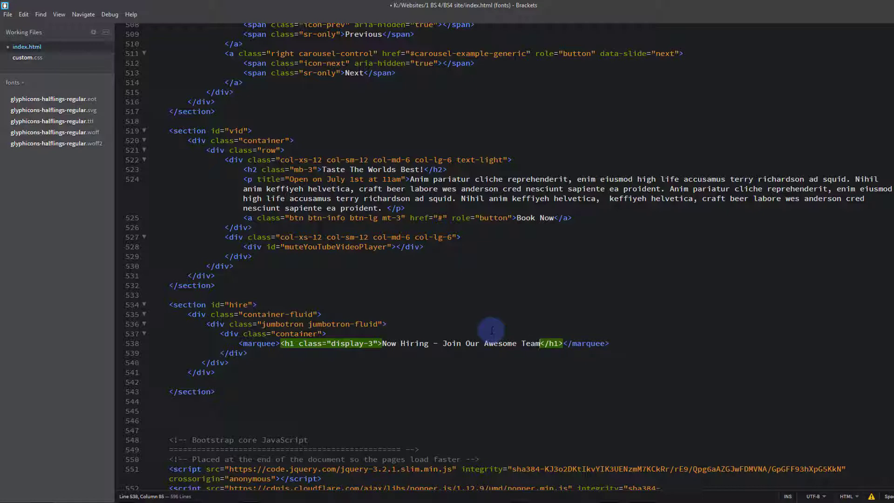
text(!!!!)
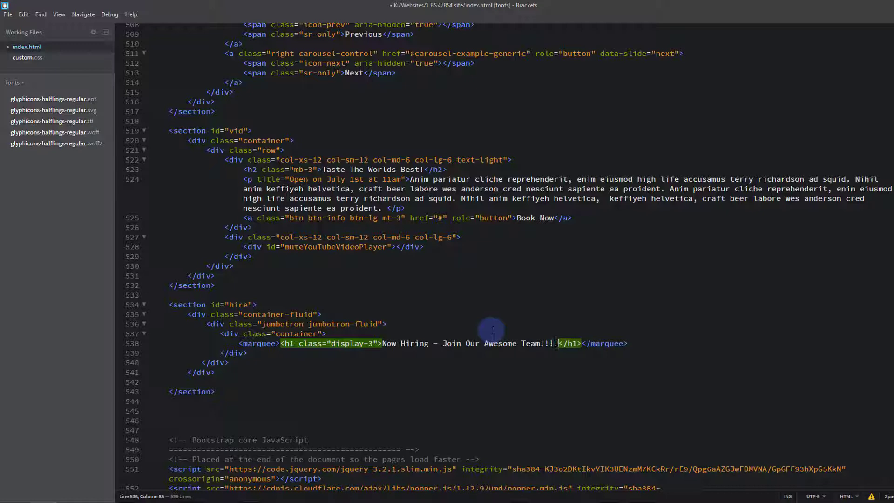
text(- Call)
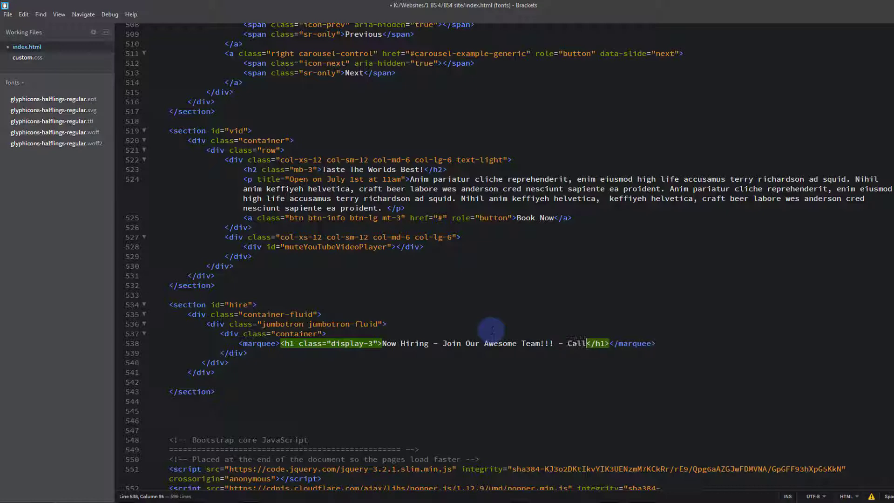
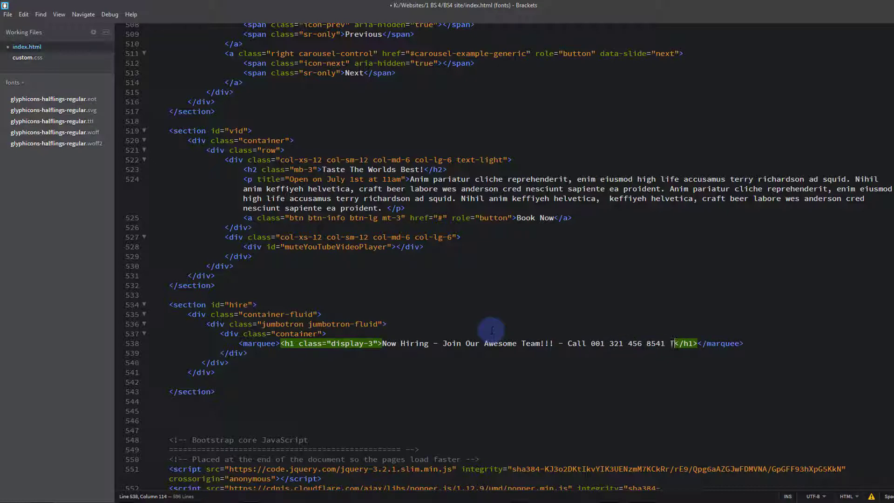
text(oday)
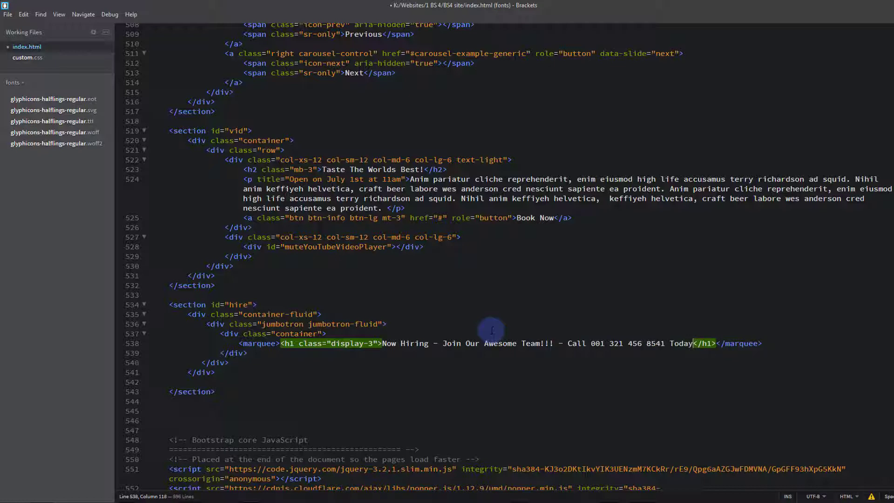
text(!)
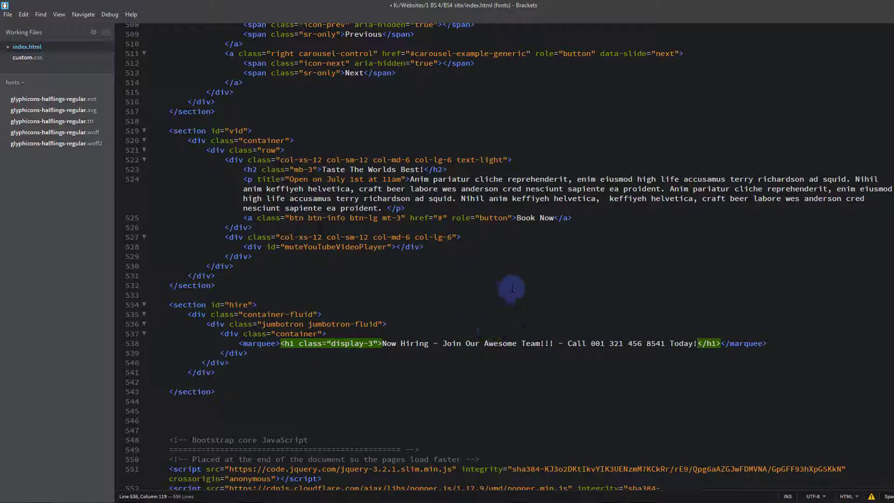
mouse_move(606, 252)
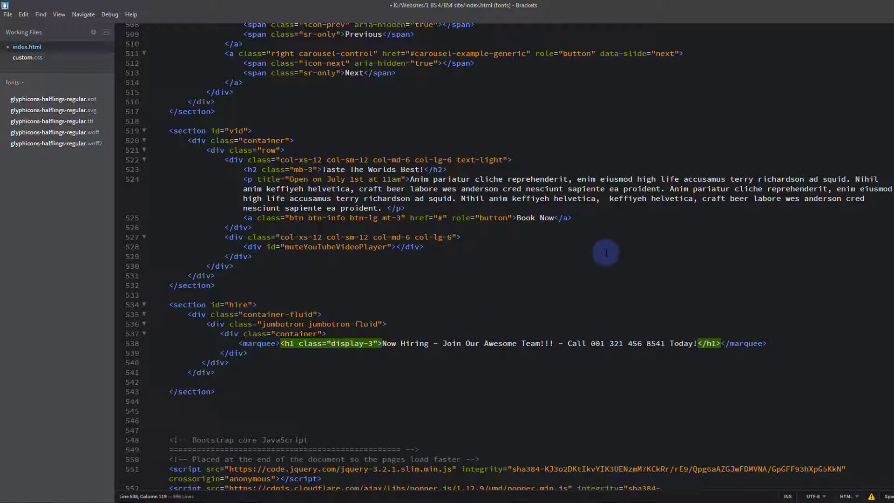
mouse_move(347, 307)
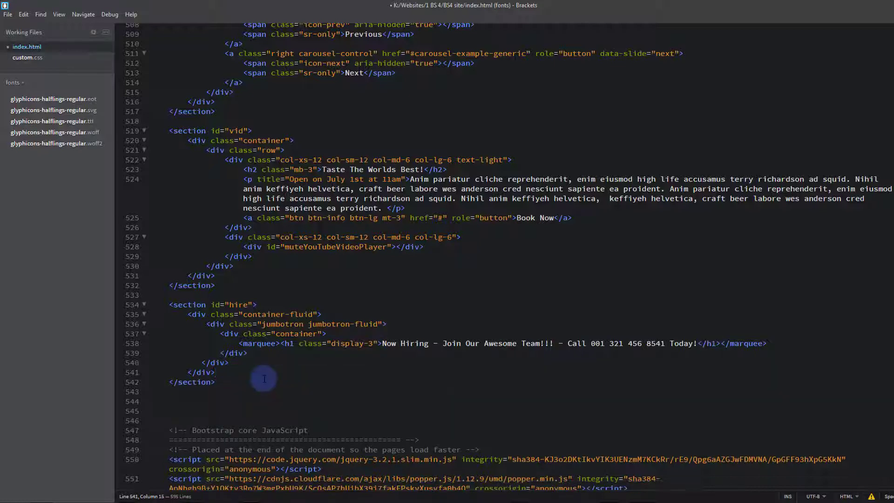
mouse_move(272, 375)
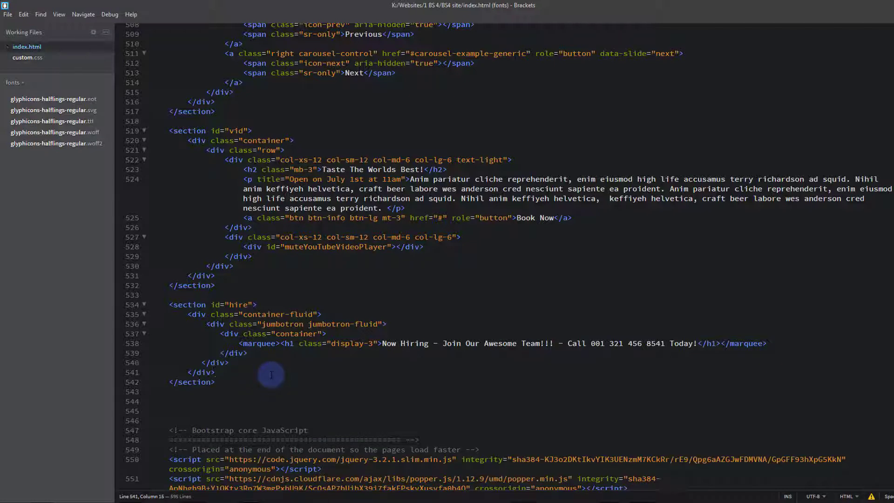
mouse_move(425, 342)
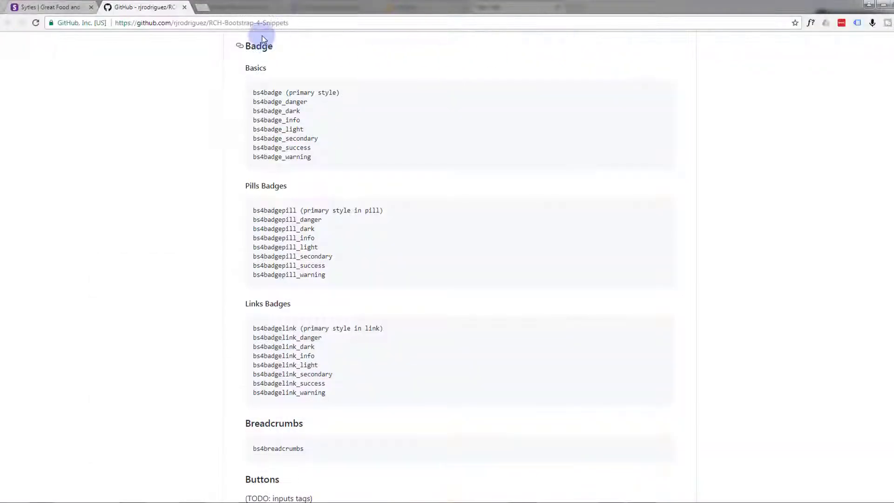
Switch Chrome from the GitHub snippets page to the Styles restaurant site tab
click(48, 7)
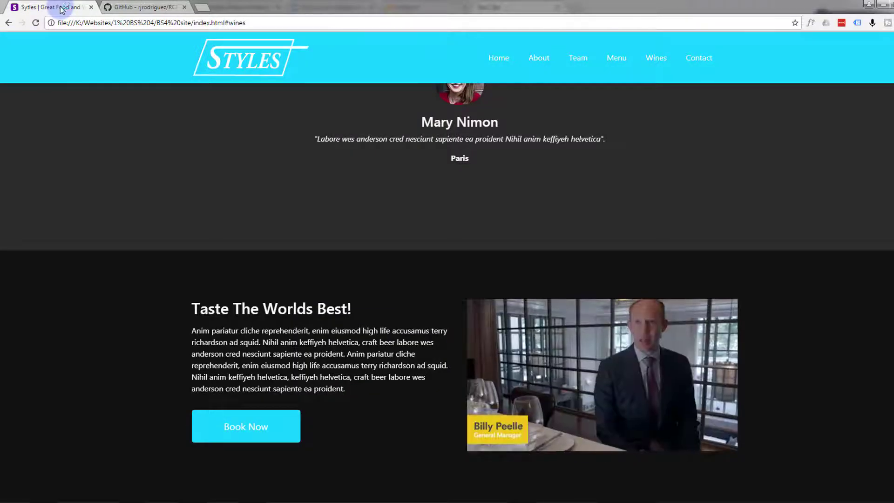
click(36, 23)
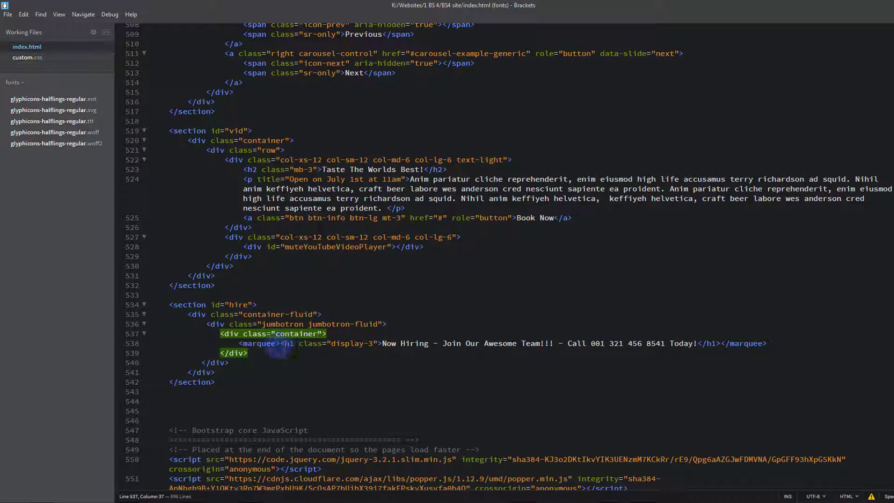
Add a direction attribute set to right on the marquee opening tag and save
click(348, 343)
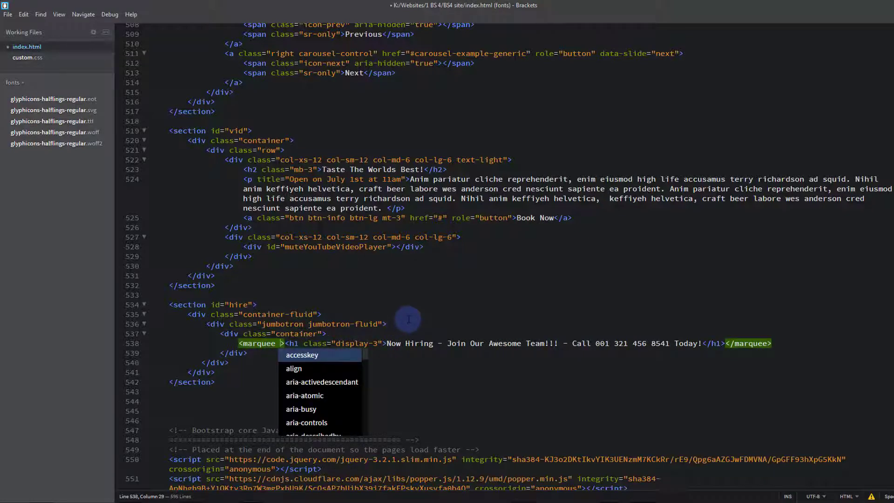
text(dire)
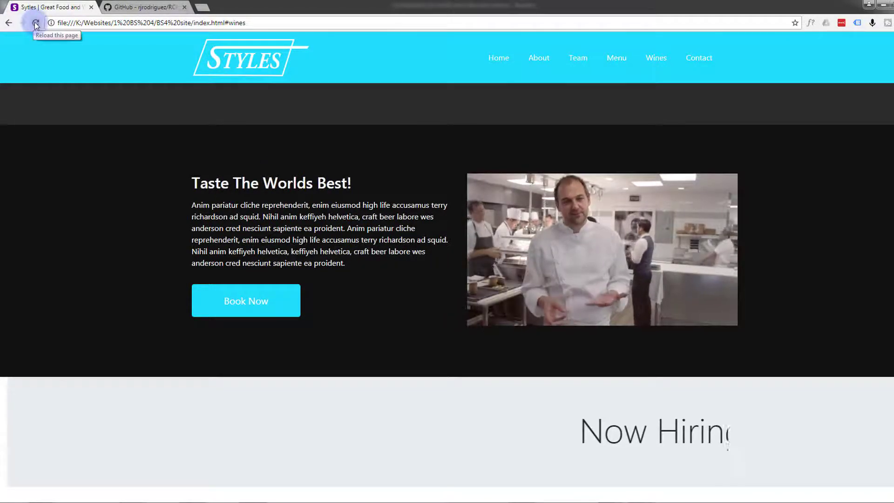
Reload the Chrome preview to see the Now Hiring marquee scroll right
click(36, 23)
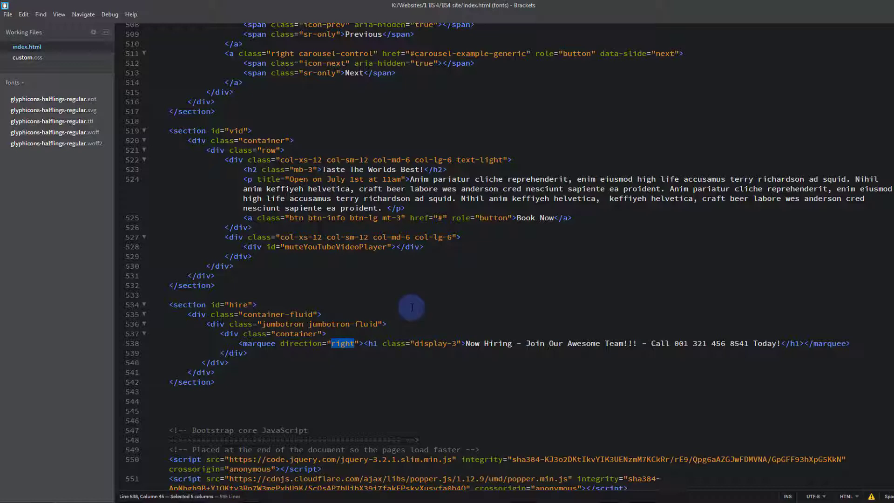
Replace the marquee direction value right with up and save
text(up)
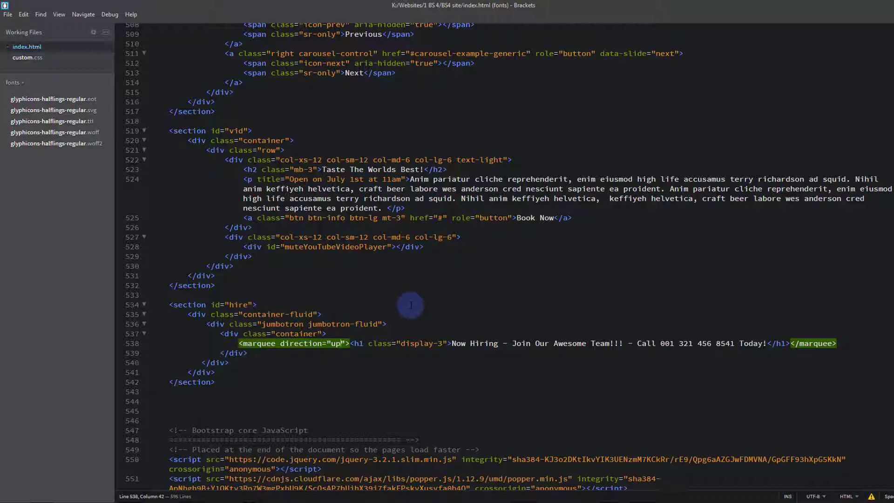
Reload Chrome to watch the marquee scroll up, then retype its direction as down
click(35, 24)
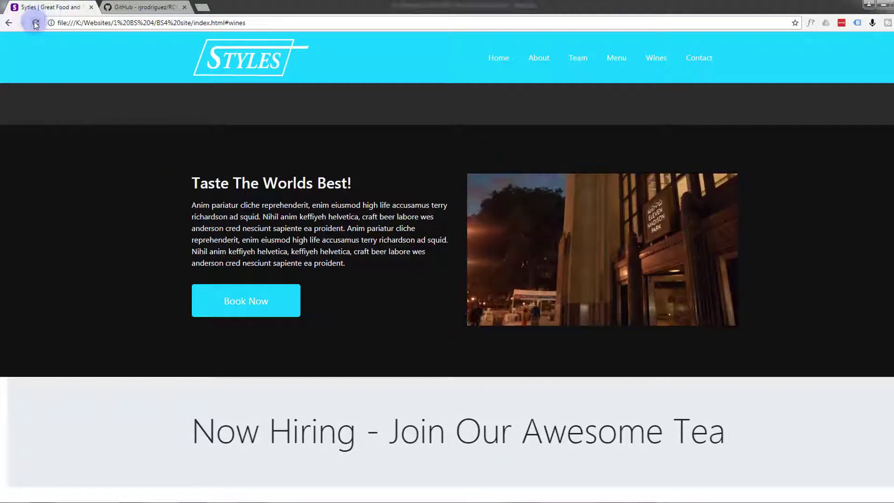
click(34, 22)
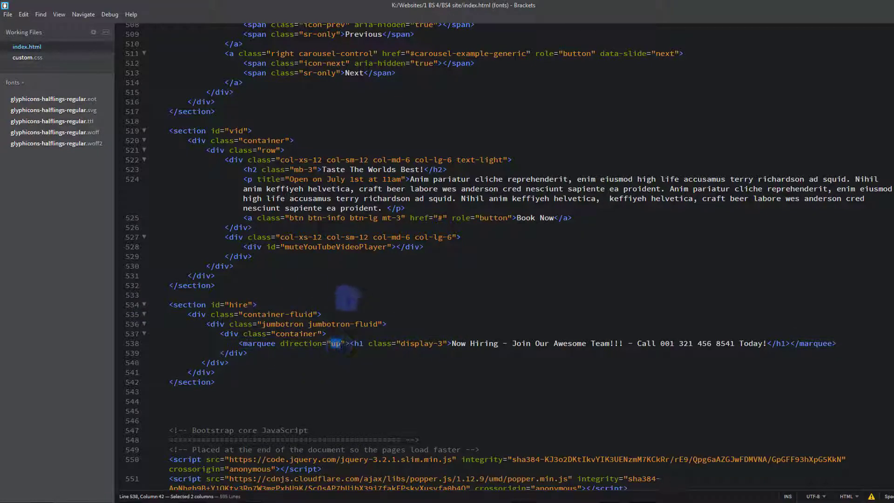
text(down)
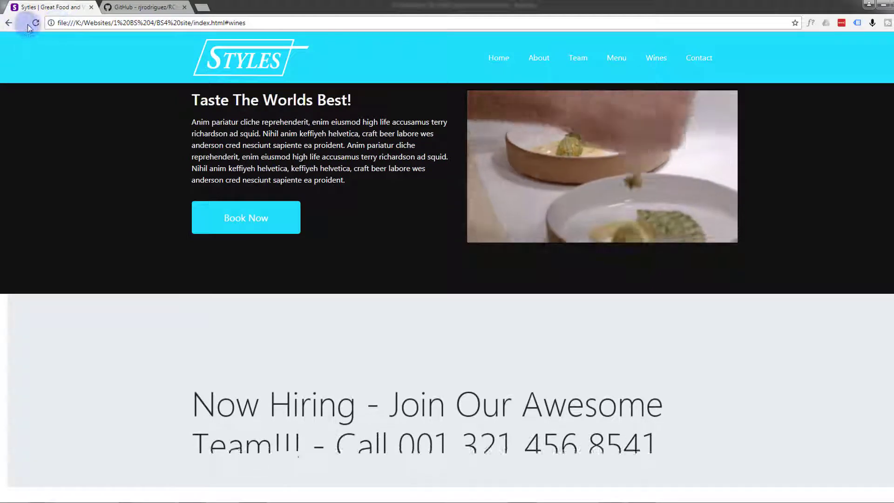
Reload Chrome to watch the Now Hiring text scroll downward
click(35, 23)
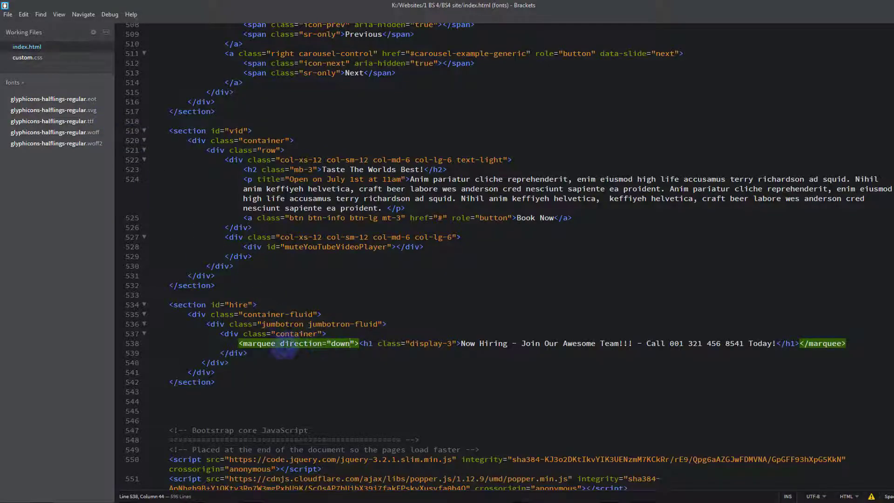
Replace the marquee's direction value down with left
double_click(340, 344)
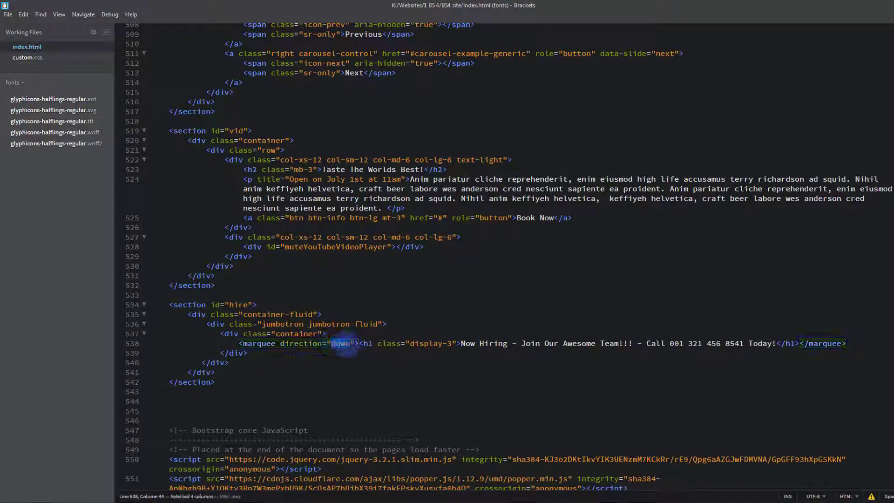
text(l)
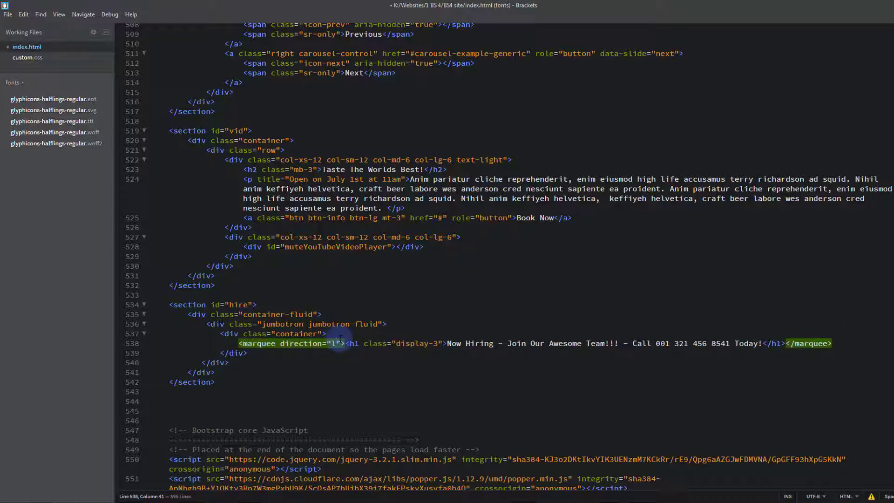
text(eft)
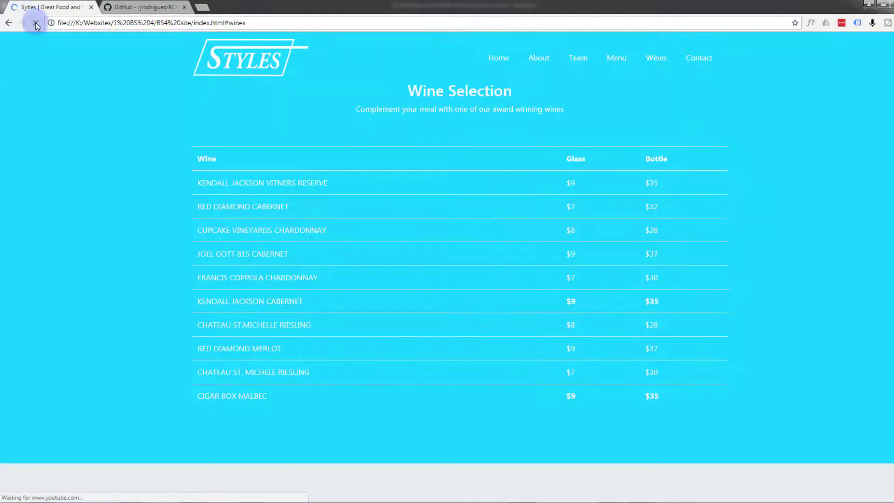
Reload to see the leftward marquee, then inspect the Now Hiring banner in DevTools
click(36, 23)
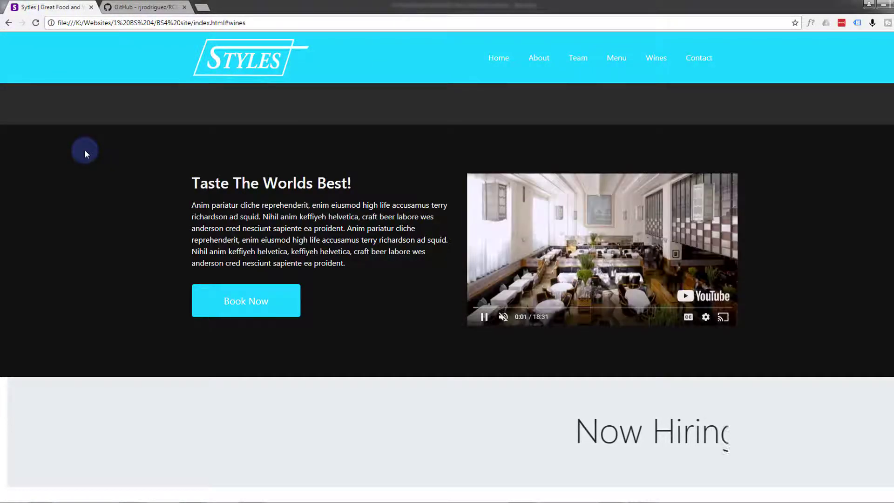
mouse_move(256, 405)
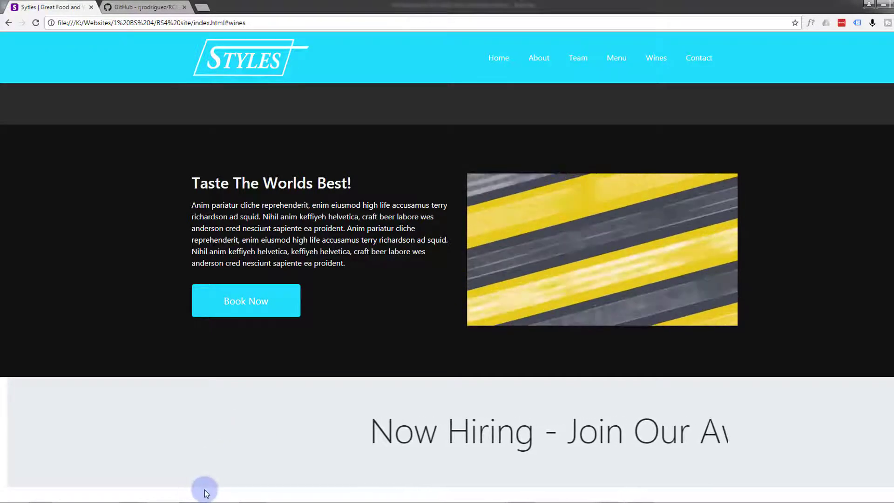
right_click(206, 492)
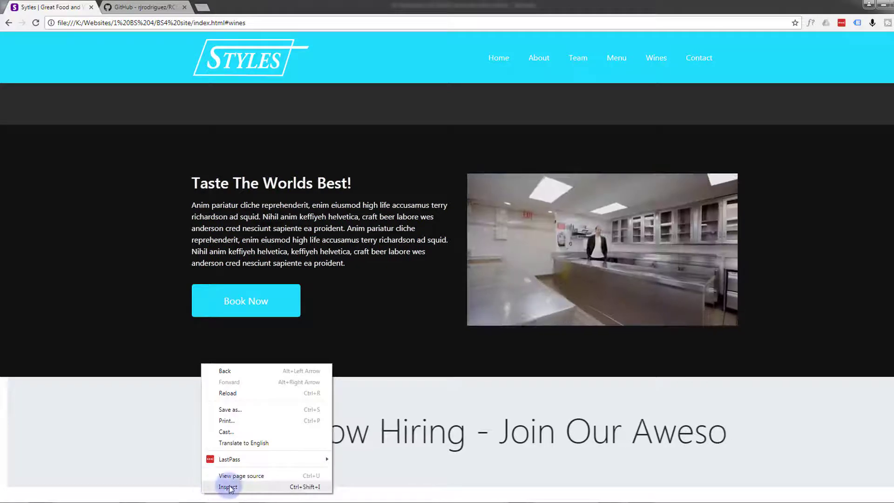
click(228, 487)
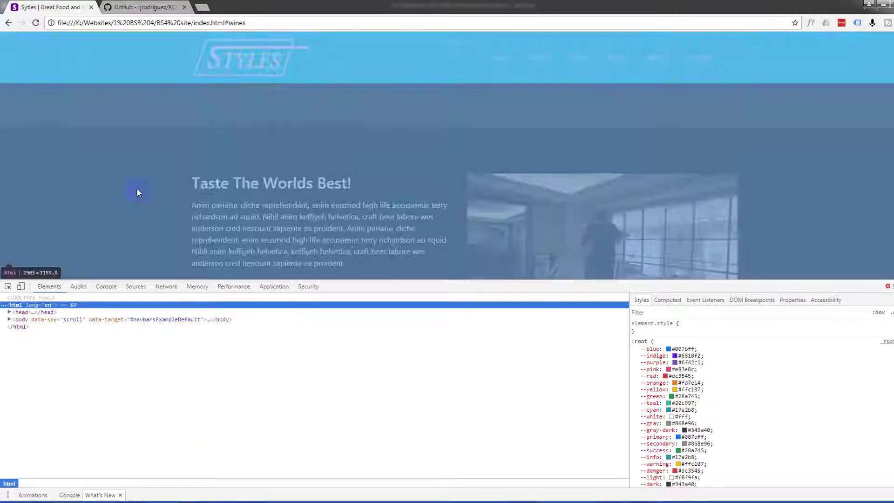
right_click(136, 193)
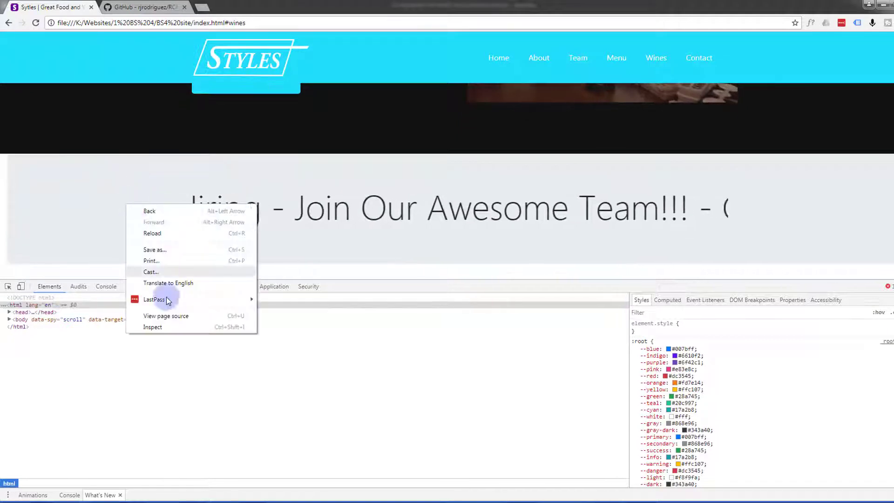
click(152, 327)
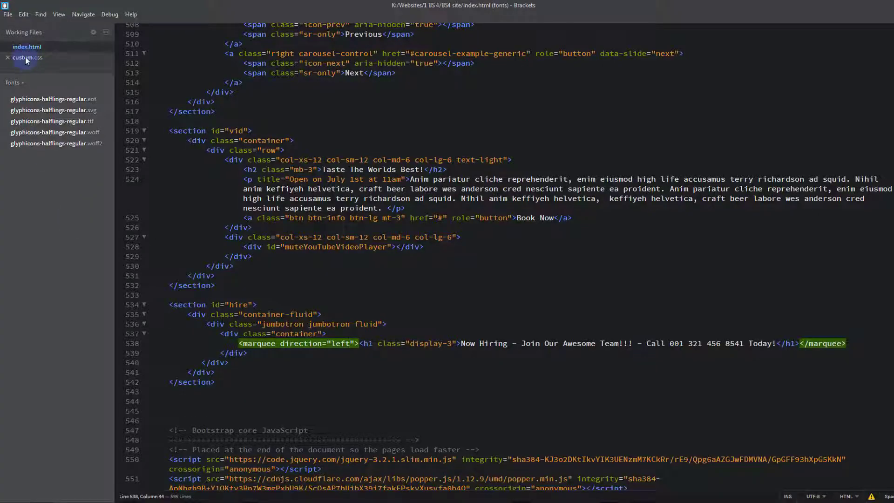
Add a /* Hiring */ comment below the #vid rule at the end of custom.css
click(27, 57)
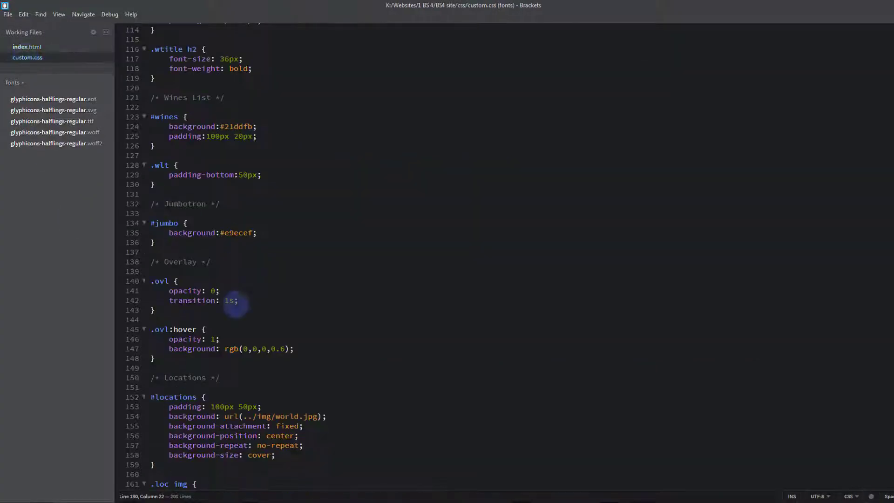
scroll(down, 3)
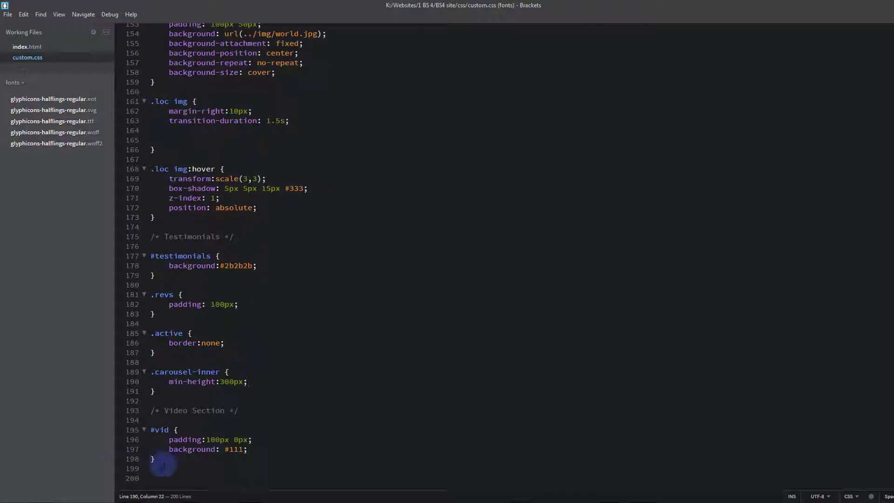
click(154, 458)
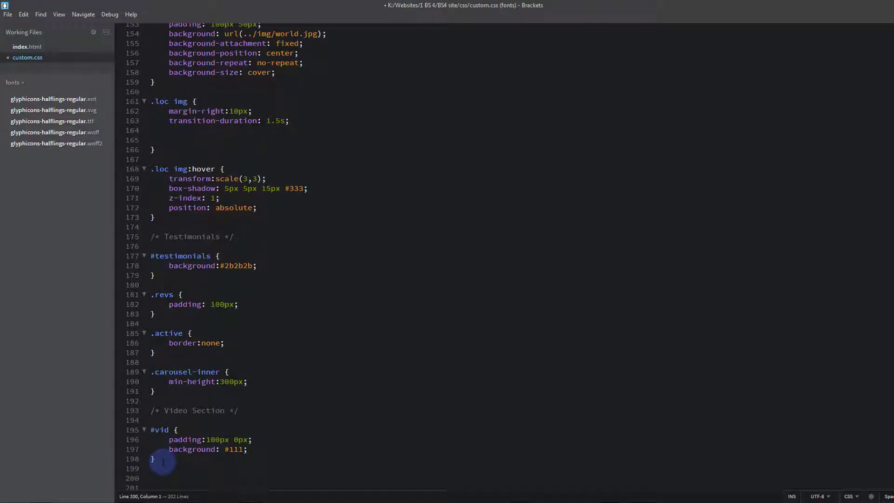
text(/)
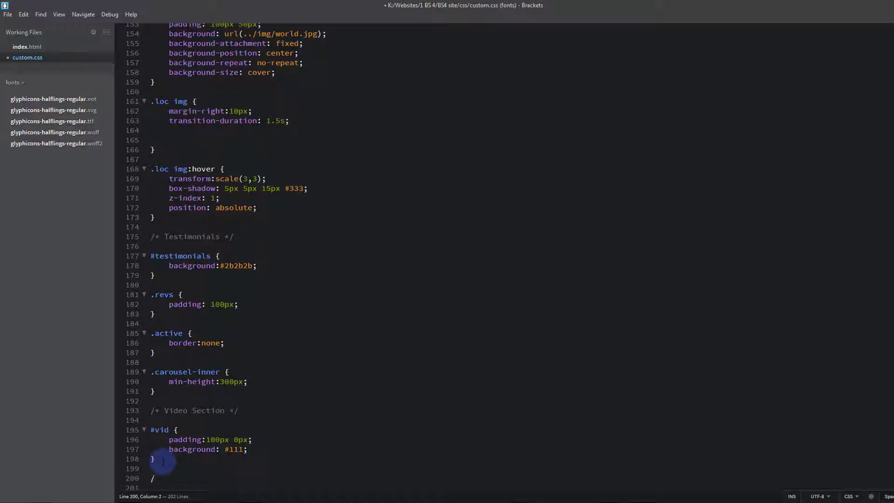
text(**)
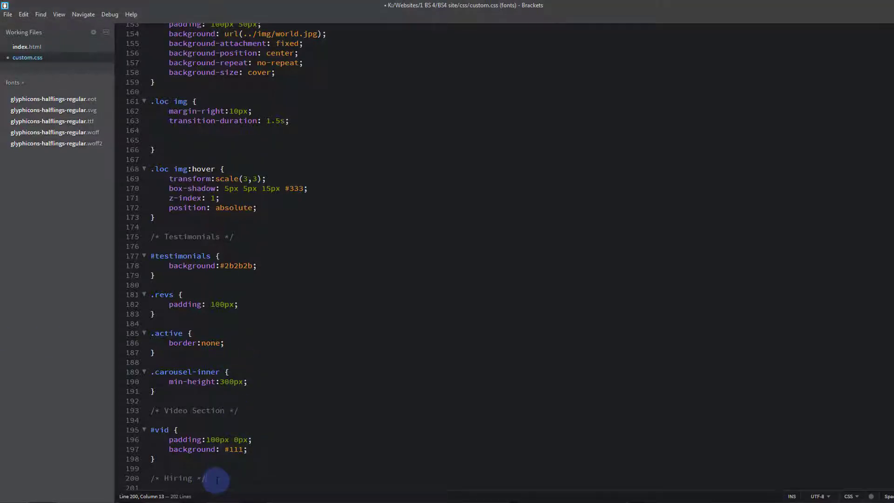
key(Enter)
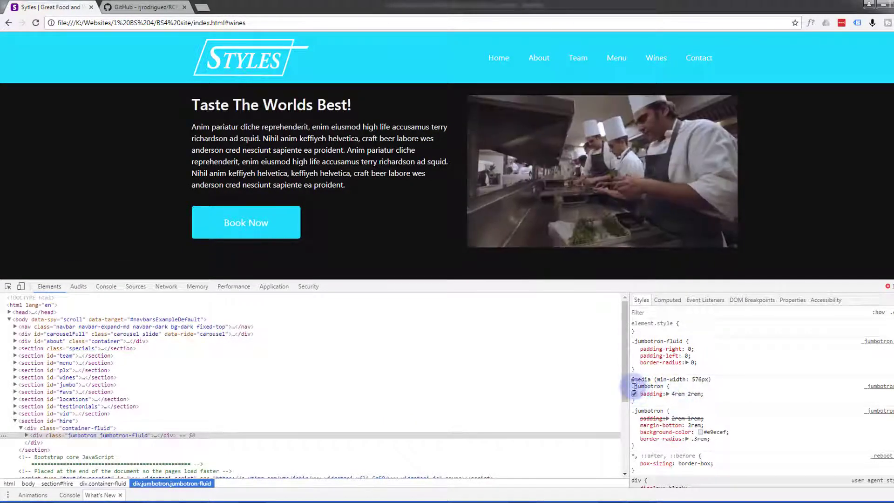
Copy the .jumbotron padding and margin-bottom declarations in DevTools, toggling padding off to preview
click(673, 393)
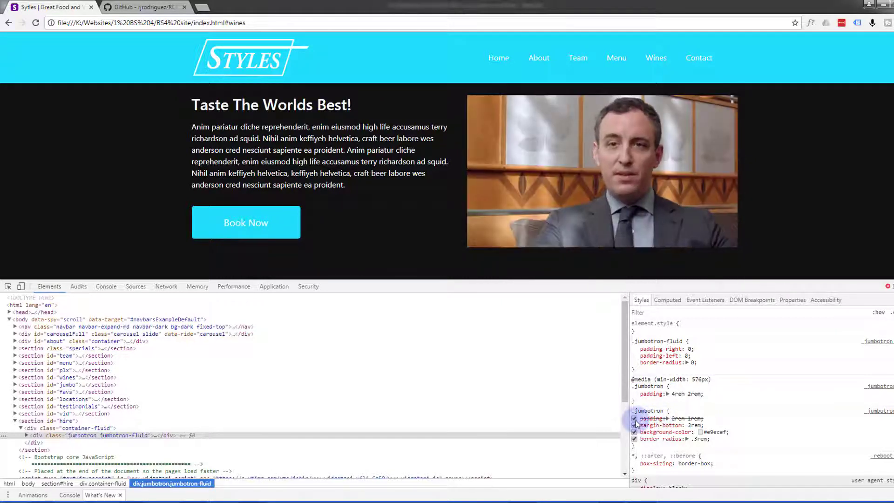
click(634, 418)
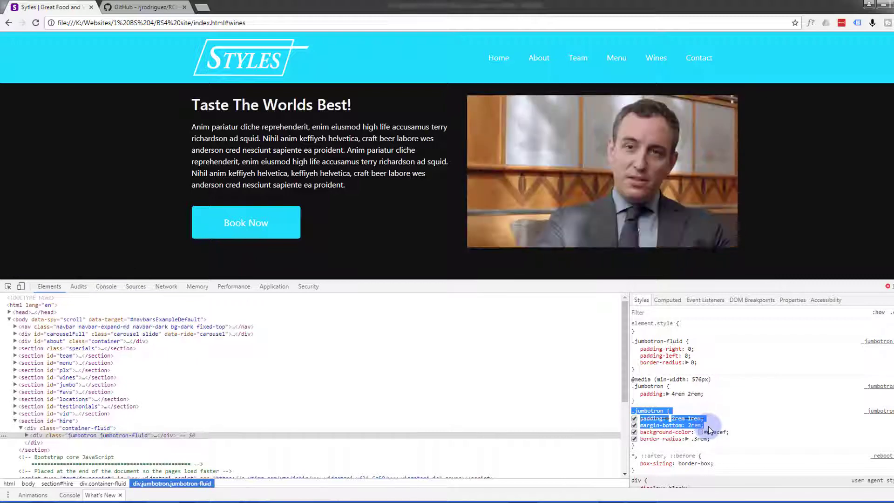
scroll(down, 3)
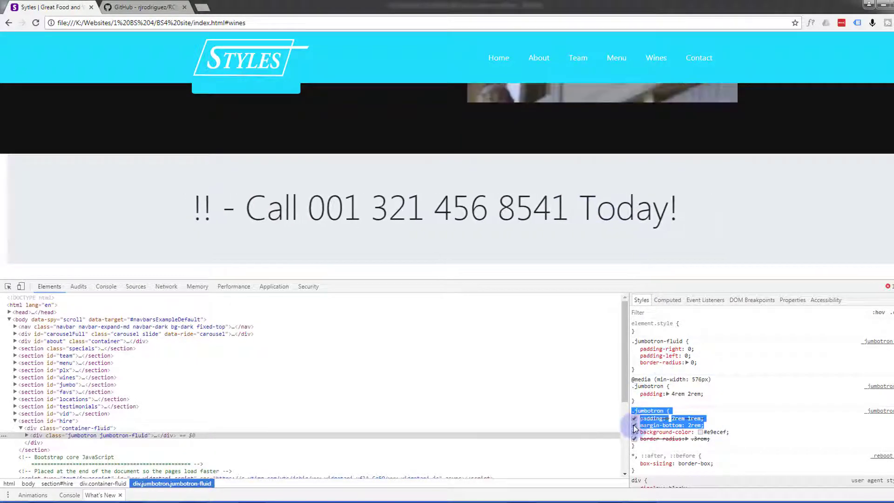
click(634, 420)
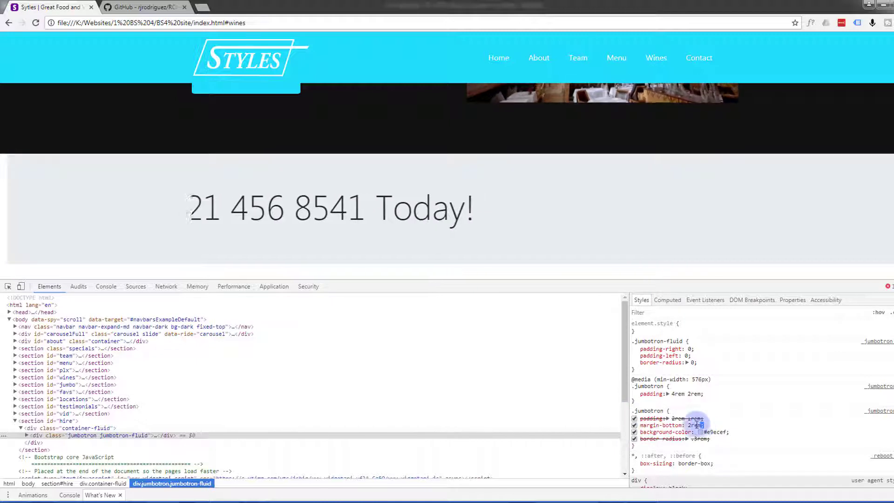
click(652, 411)
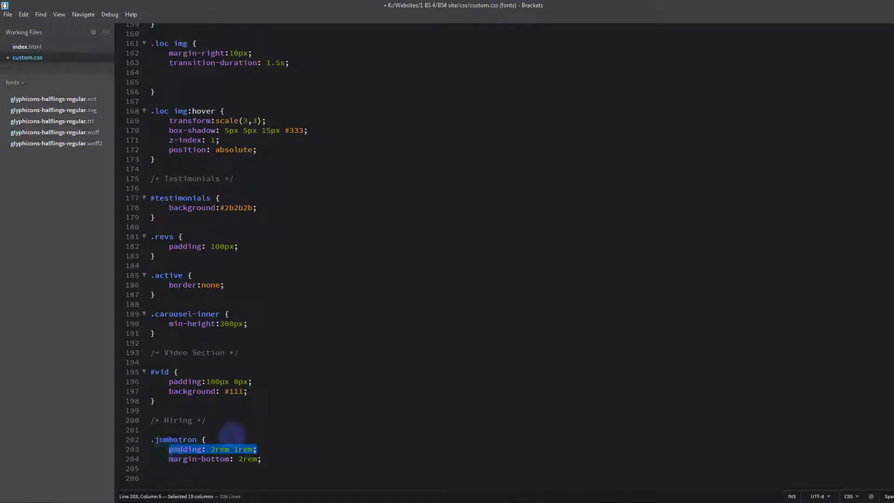
Delete the pasted padding line and set .jumbotron margin-bottom to 0
key(Delete)
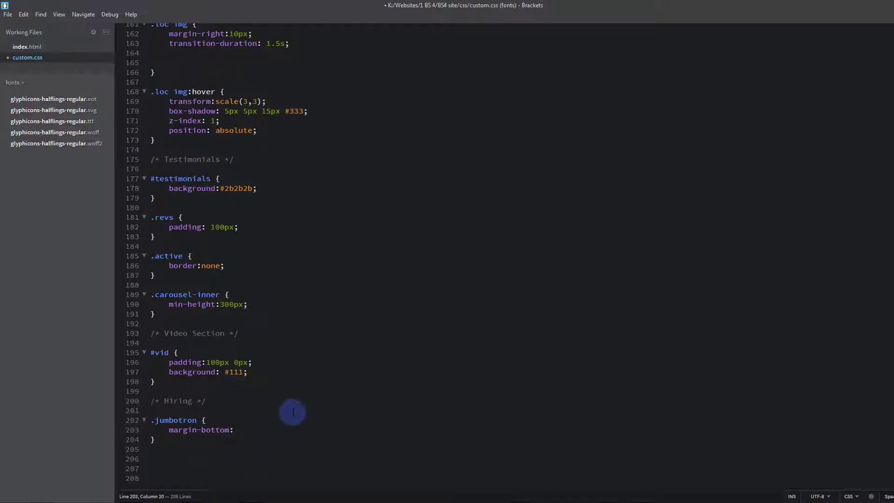
text(0)
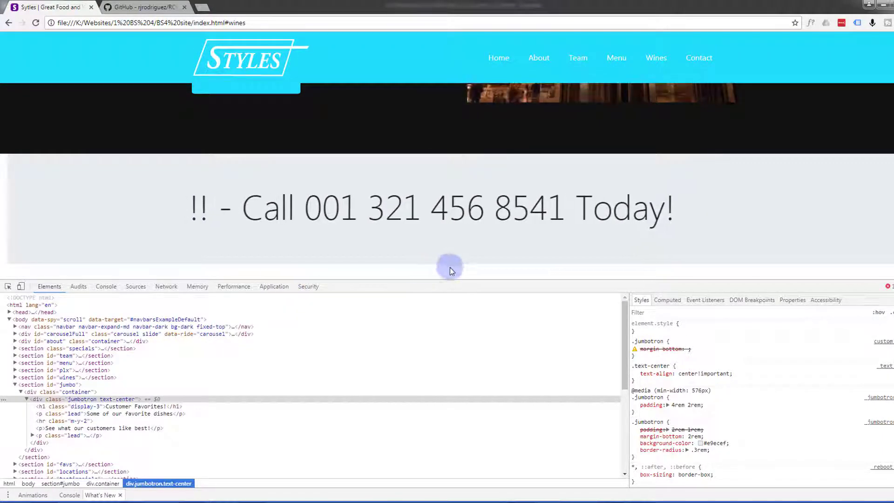
Reload the restaurant page in Chrome so the Now Hiring banner uses the updated custom.css
click(35, 23)
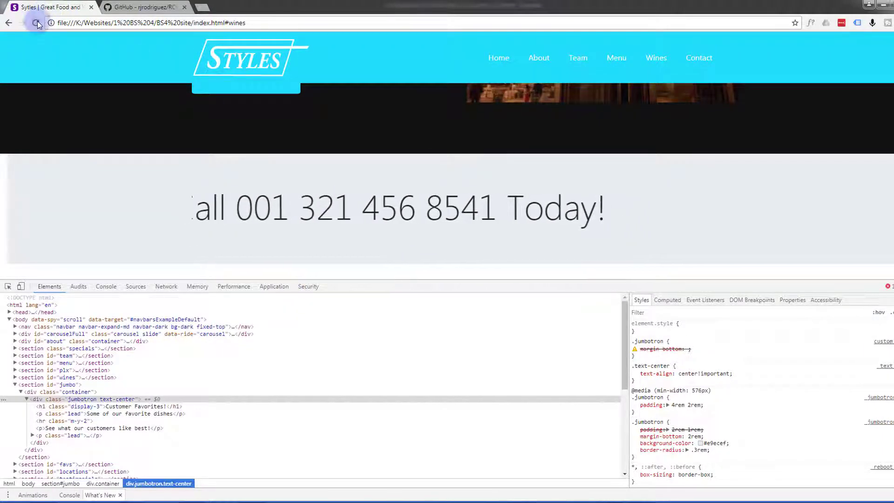
click(37, 23)
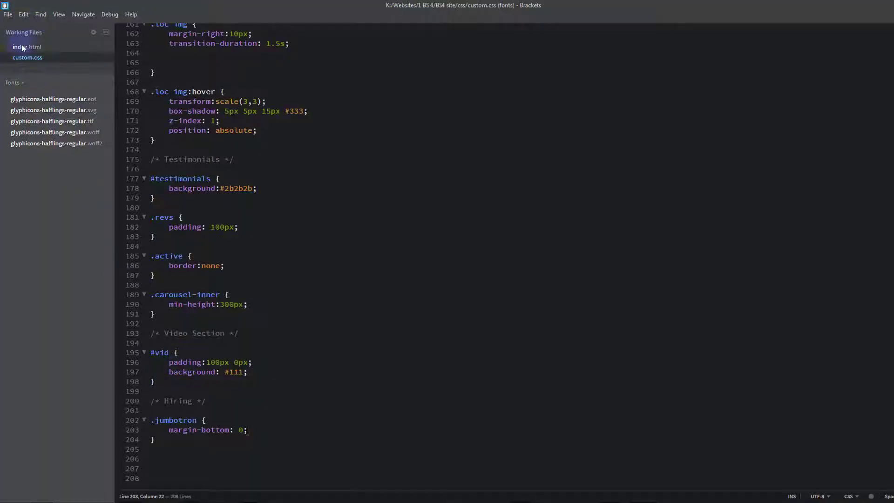
Bring index.html back up in Brackets to reach the hire section's container div
click(27, 47)
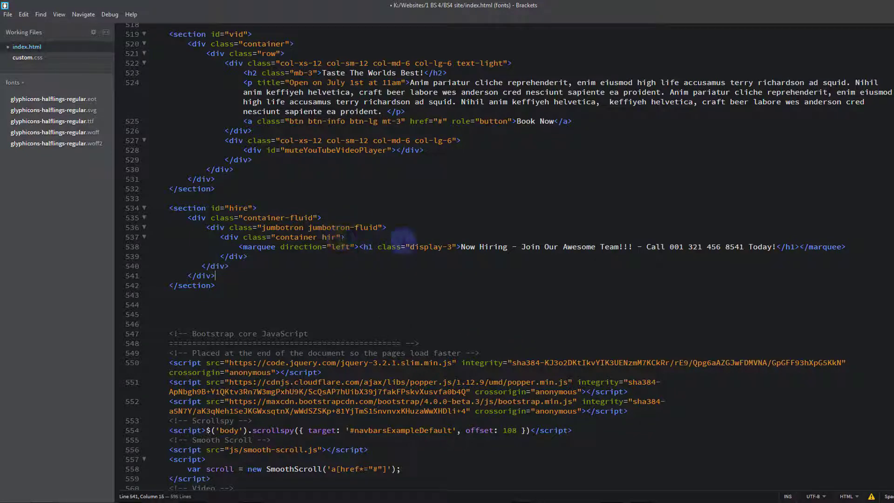
mouse_move(404, 241)
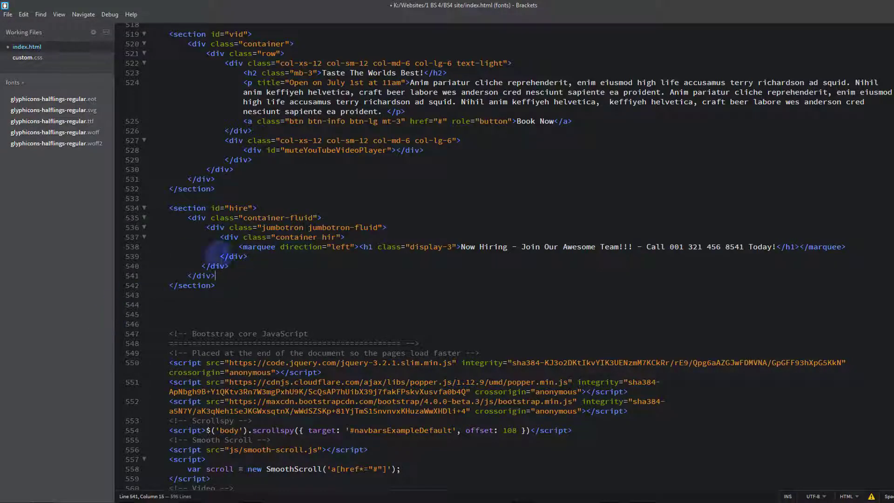
mouse_move(61, 74)
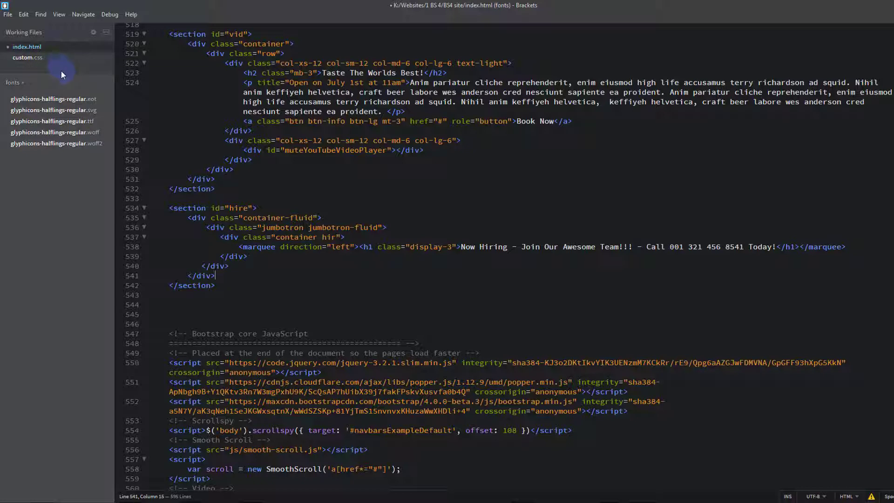
Add a .hir h1 selector on a new line below the .jumbotron rule in custom.css
click(27, 57)
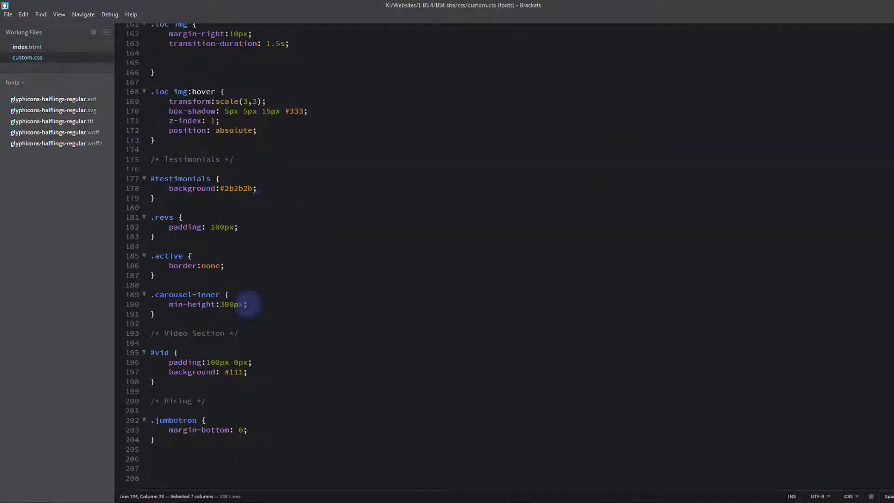
click(155, 439)
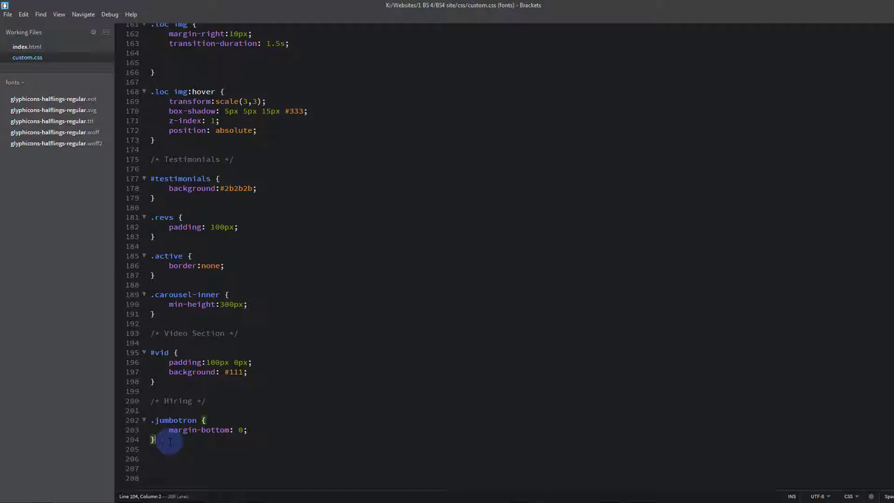
key(enter)
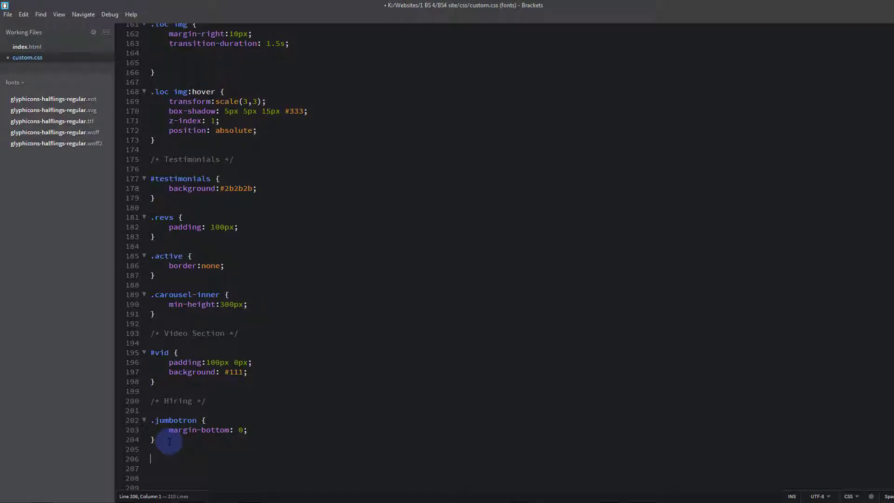
text(.)
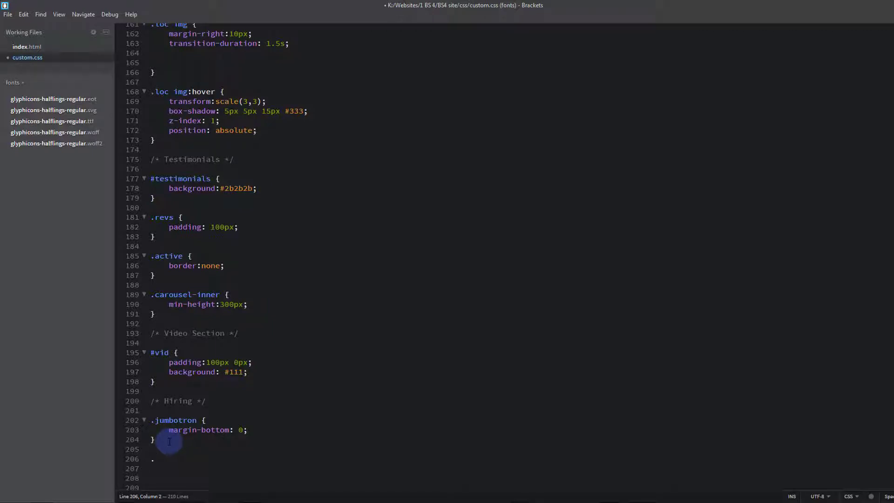
text(.hir)
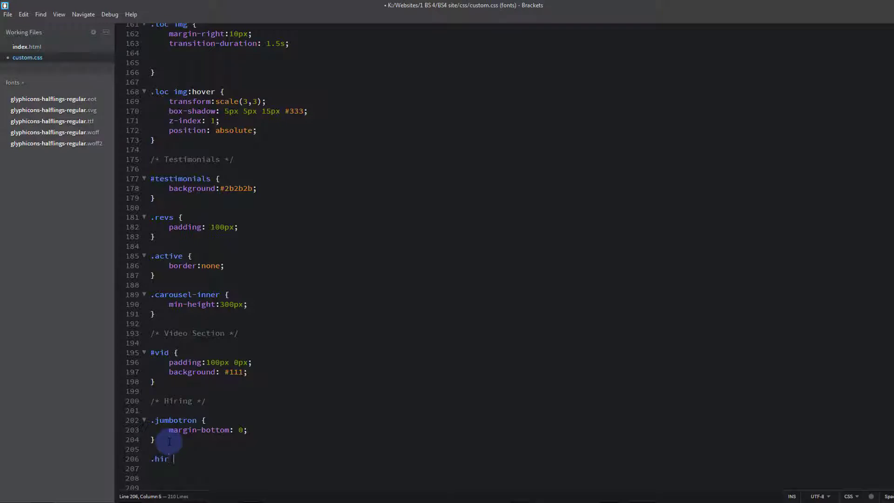
text(h1)
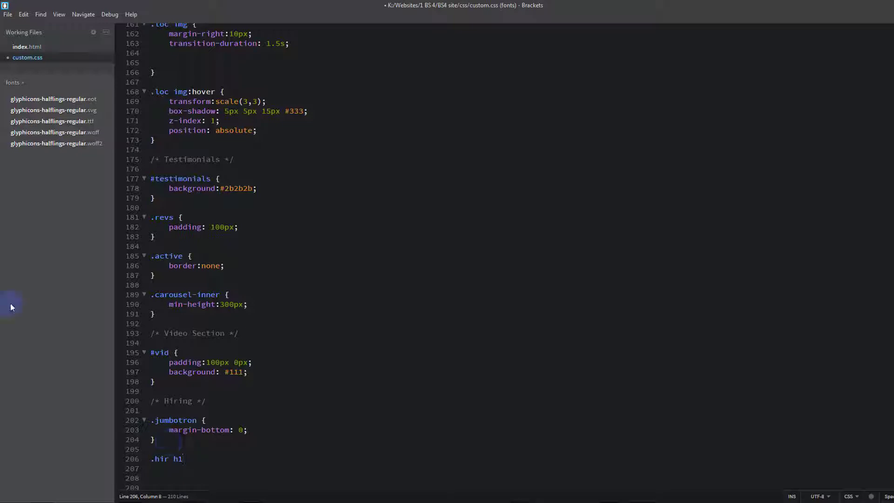
click(27, 47)
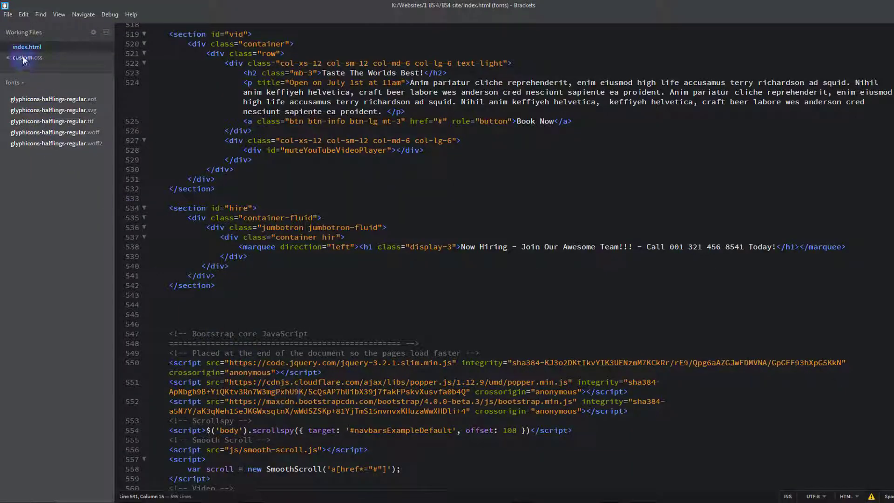
Open the .hir h1 rule block, set color to #fff, and begin typing text-shadow
click(27, 57)
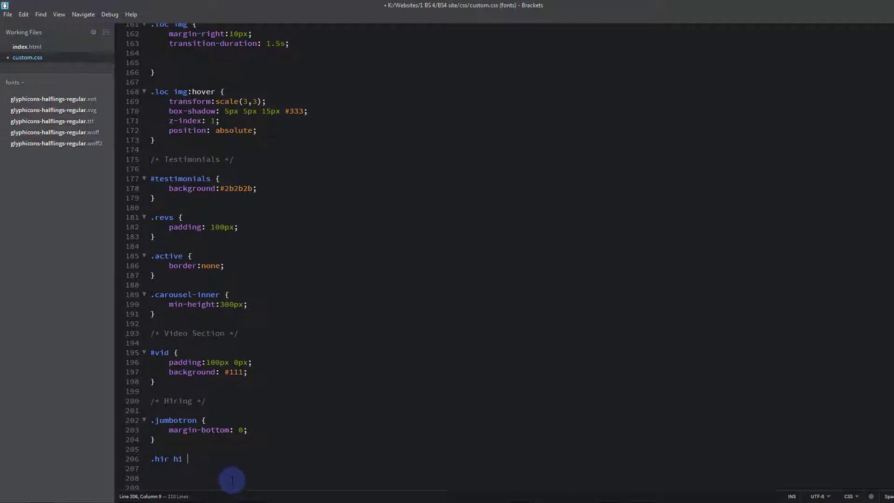
text({})
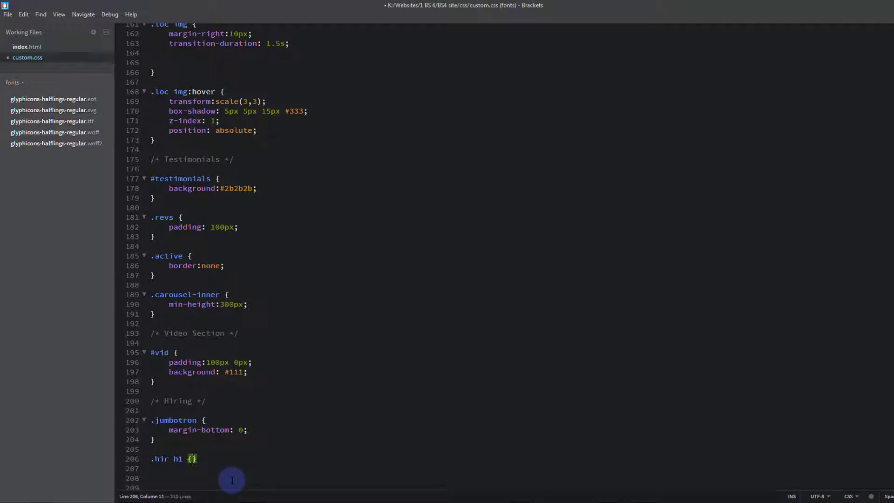
key(enter)
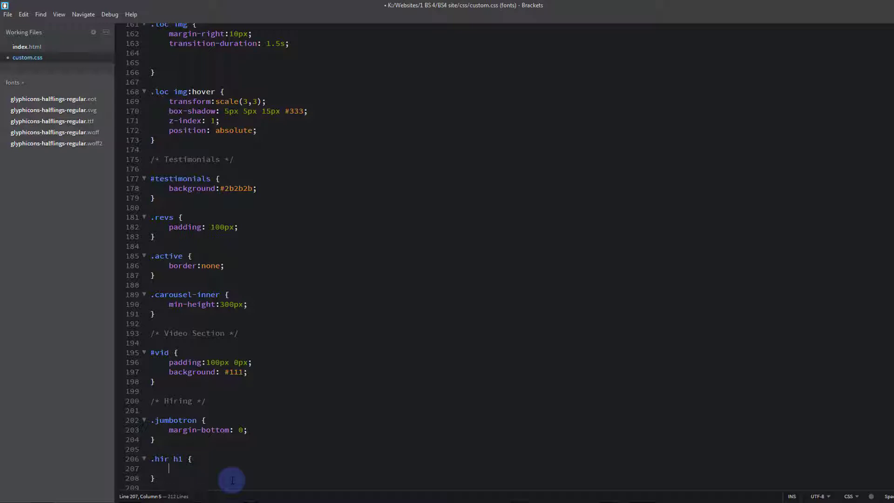
text(color:#)
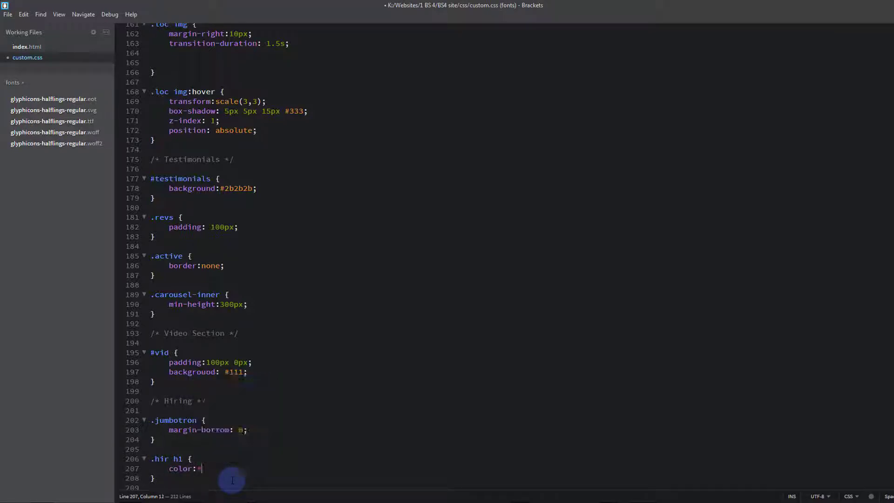
text(fff)
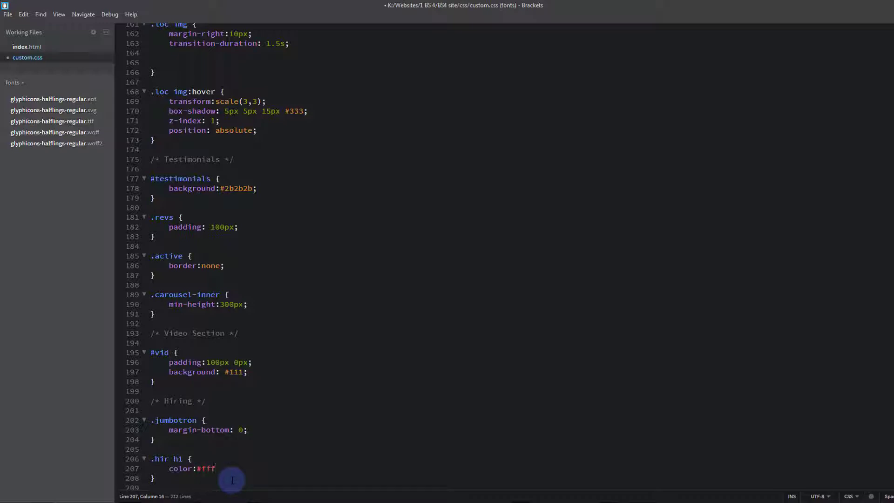
text(;)
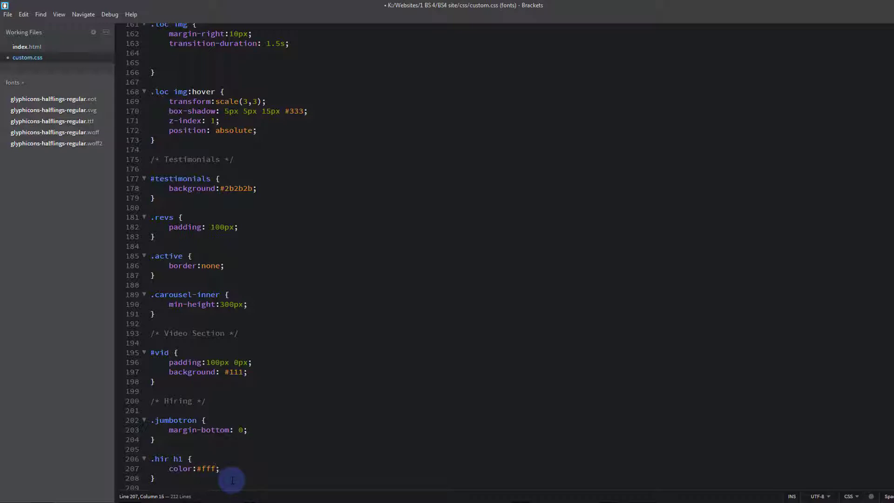
text(text shado)
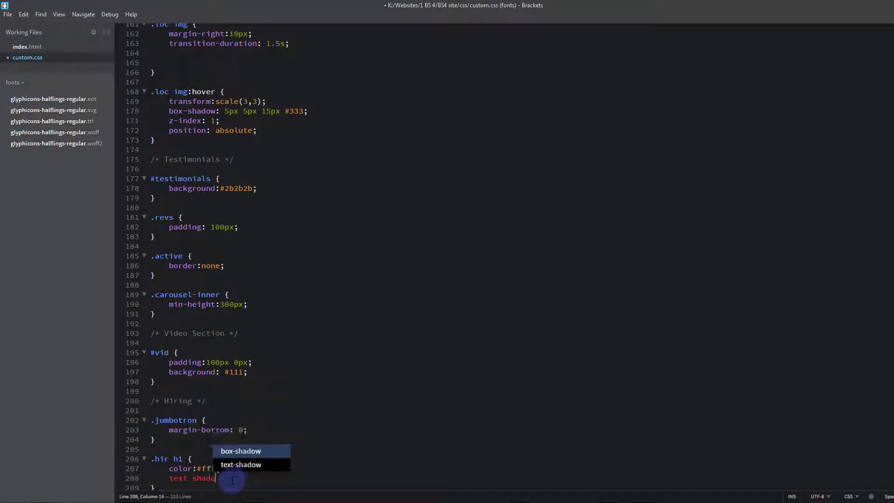
Insert text-shadow from autocomplete, remove the stray 'text', and type 0px 5px offsets
text(;)
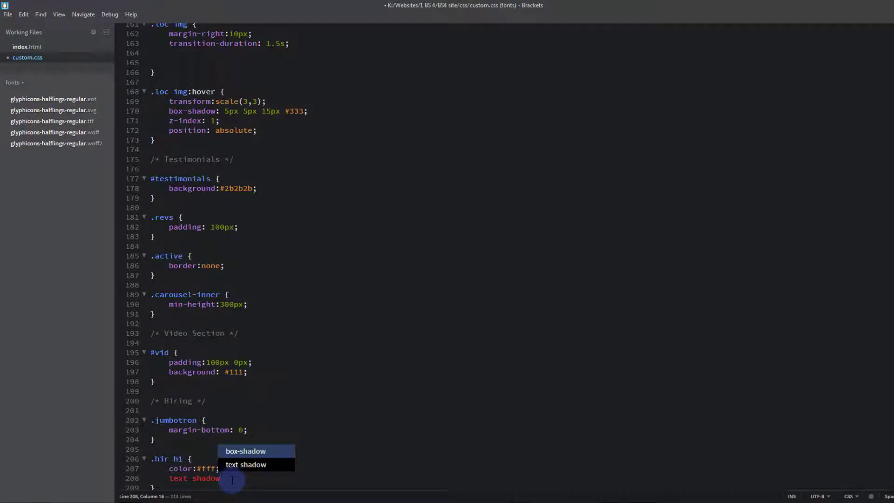
click(246, 464)
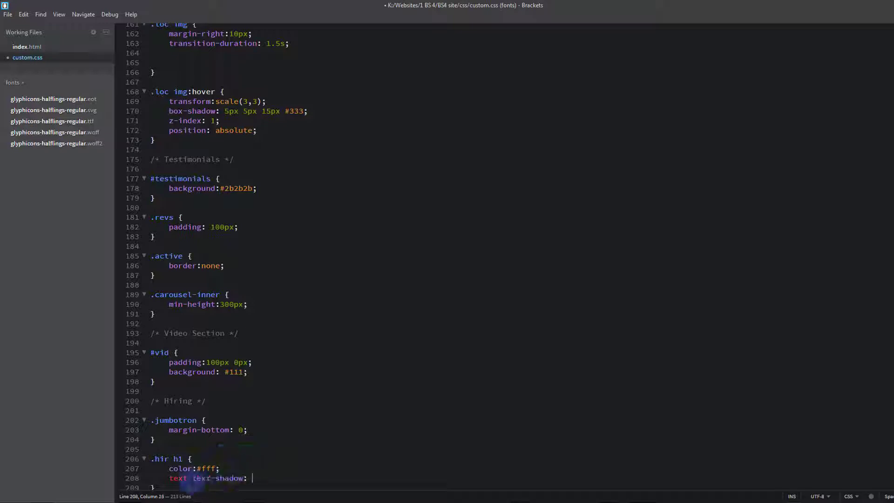
double_click(177, 478)
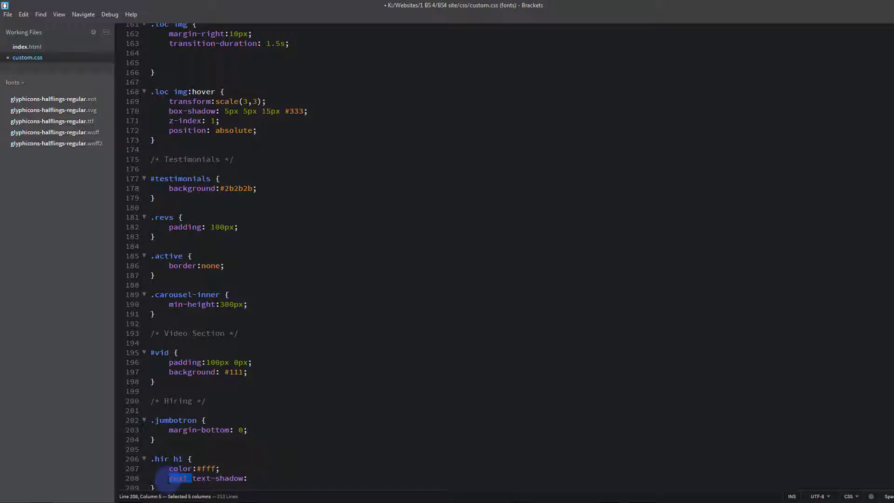
click(266, 477)
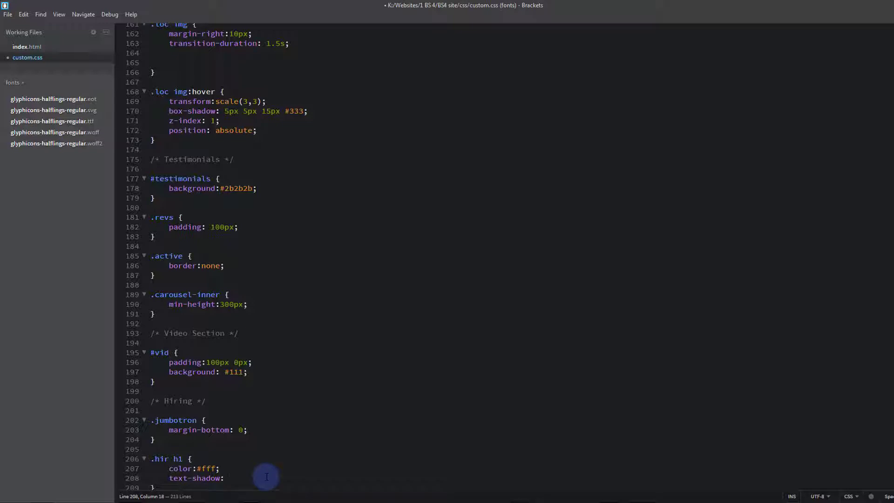
text(0)
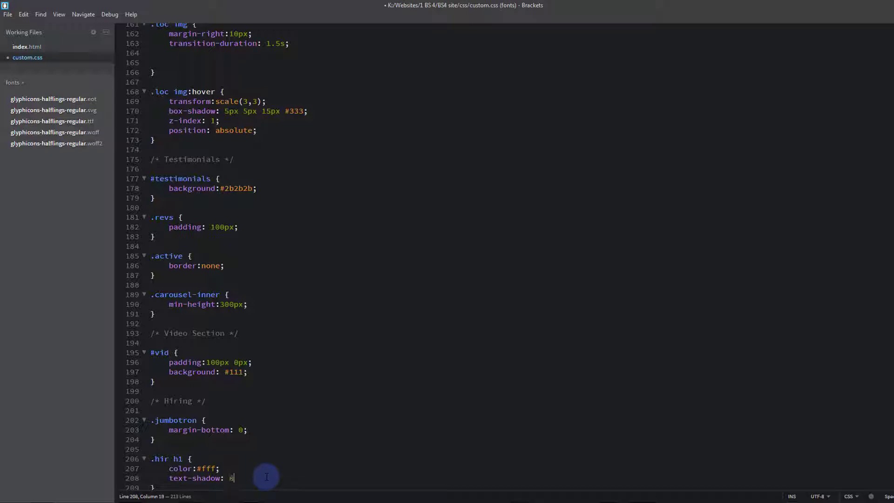
text(px)
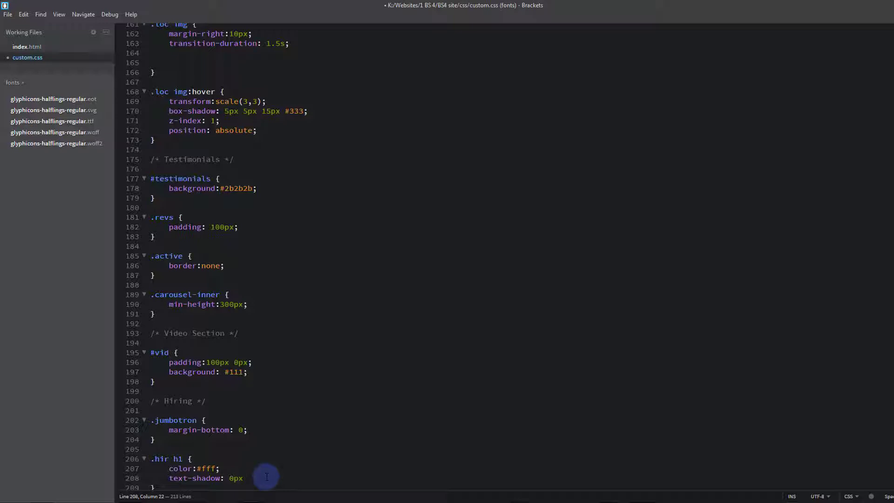
text(5)
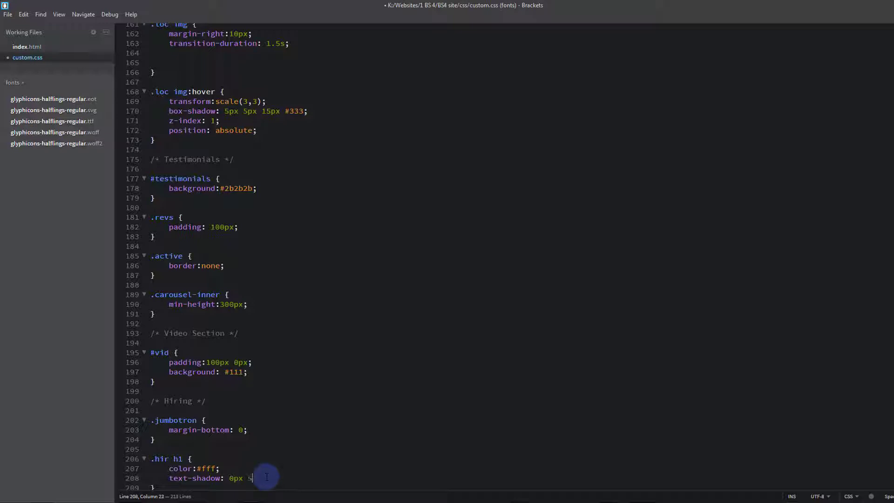
text(px)
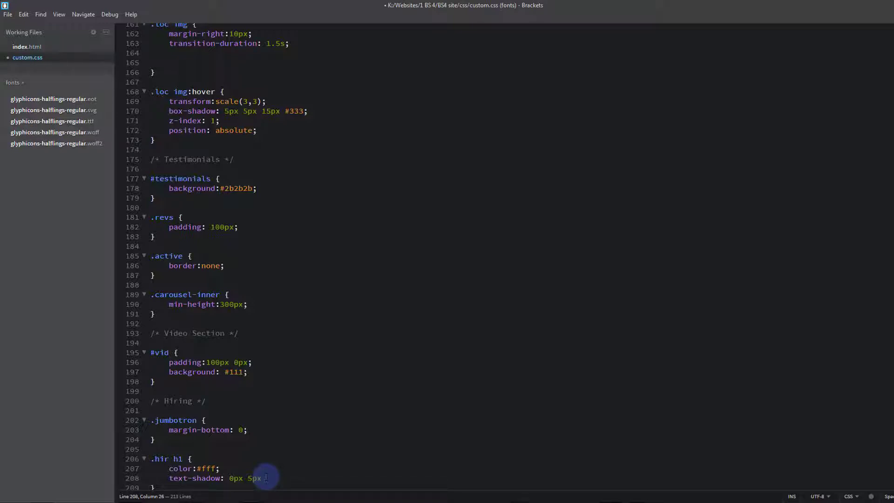
Add the 25 blur and copy #21ddfb from #wines into the text-shadow value
text(25)
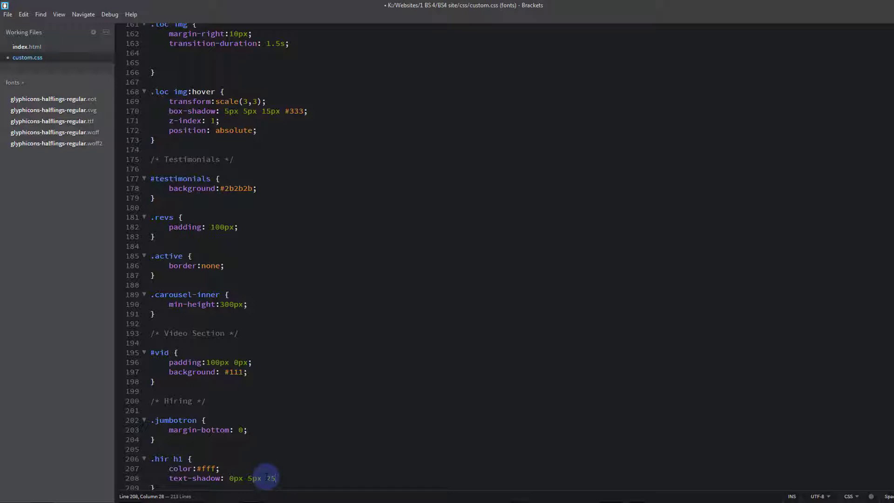
scroll(up, 3)
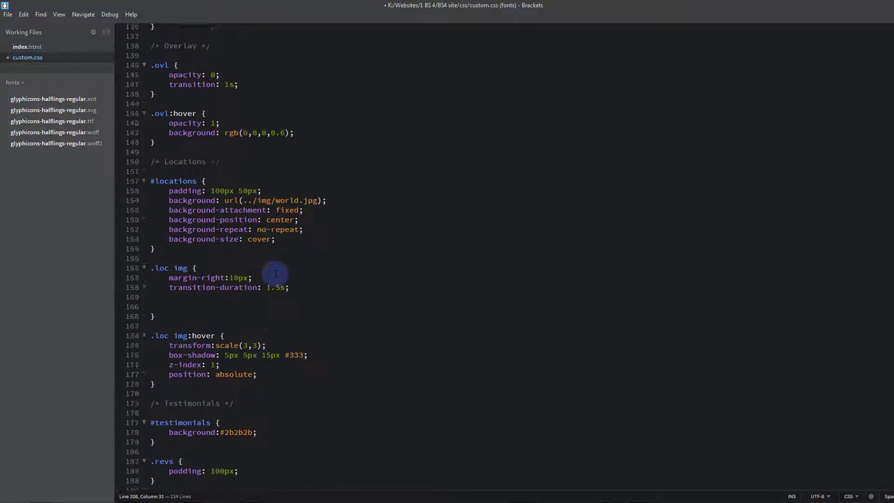
scroll(up, 3)
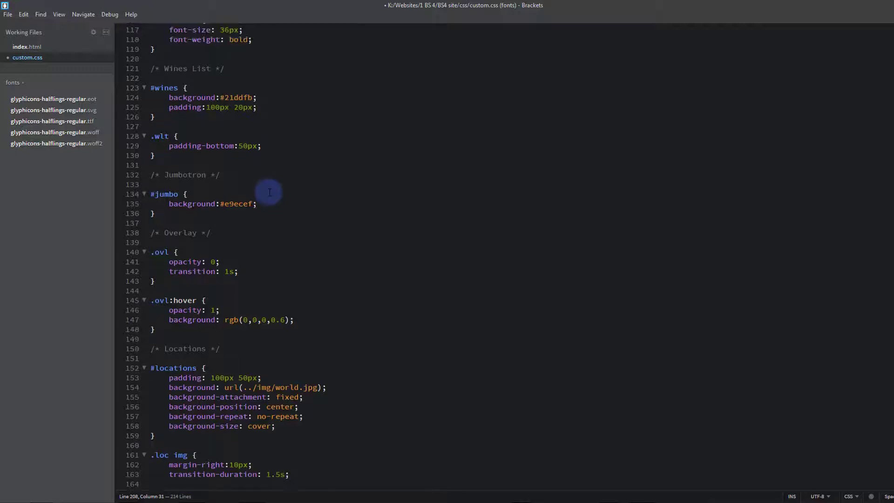
click(222, 96)
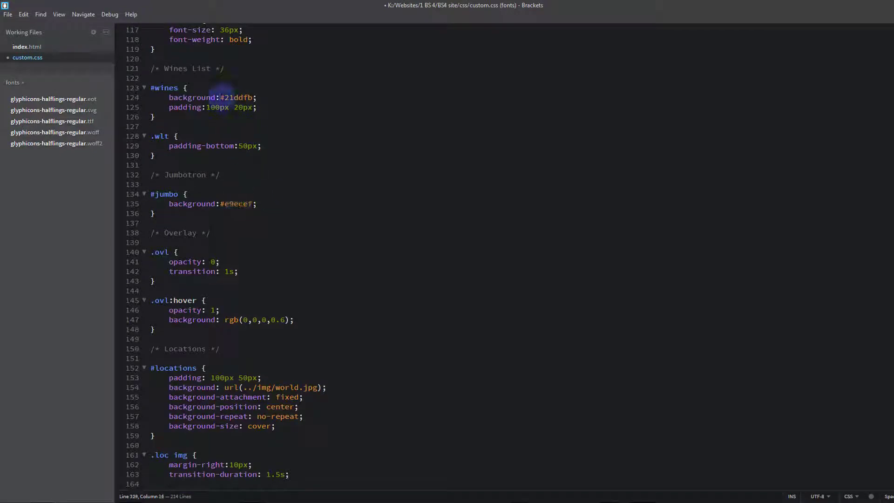
double_click(234, 97)
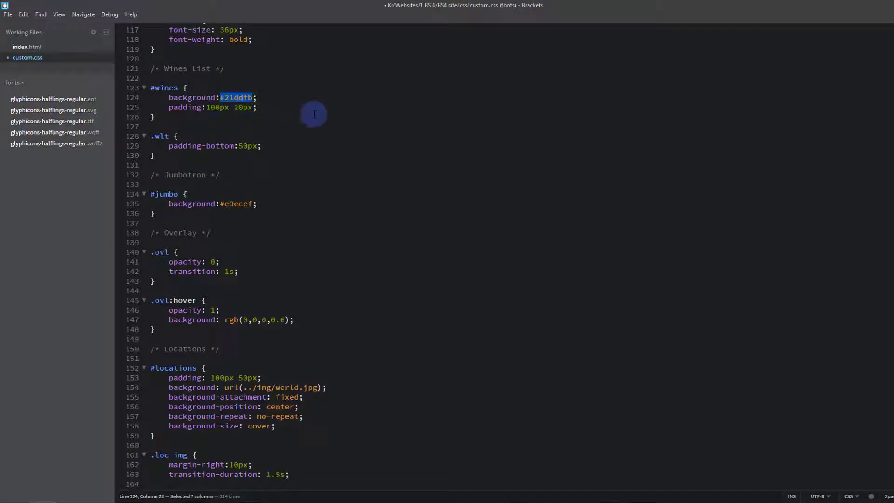
scroll(down, 3)
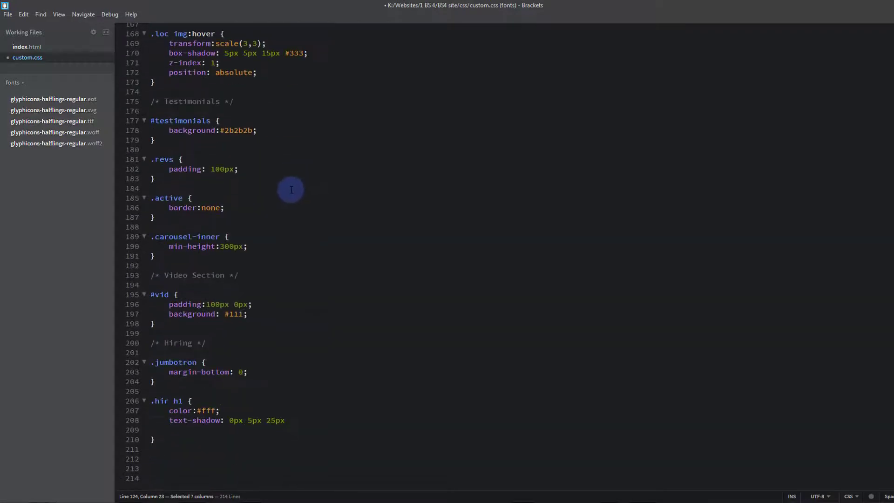
click(290, 420)
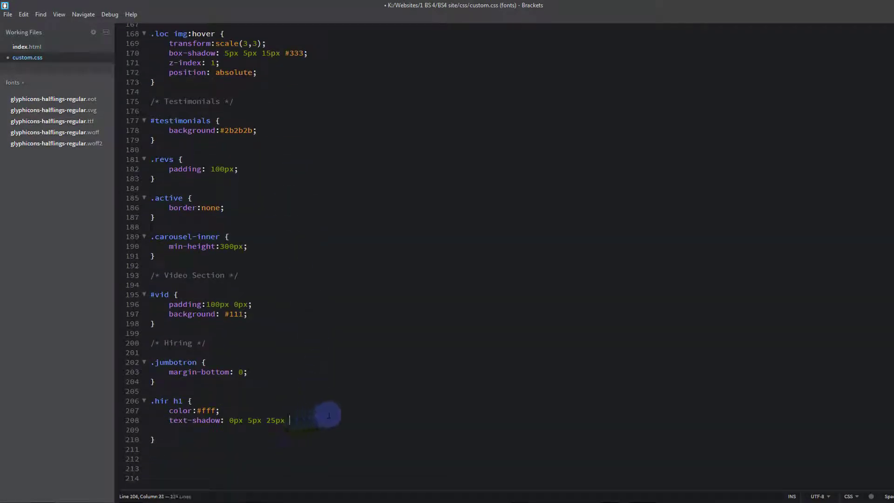
text(#21ddfb)
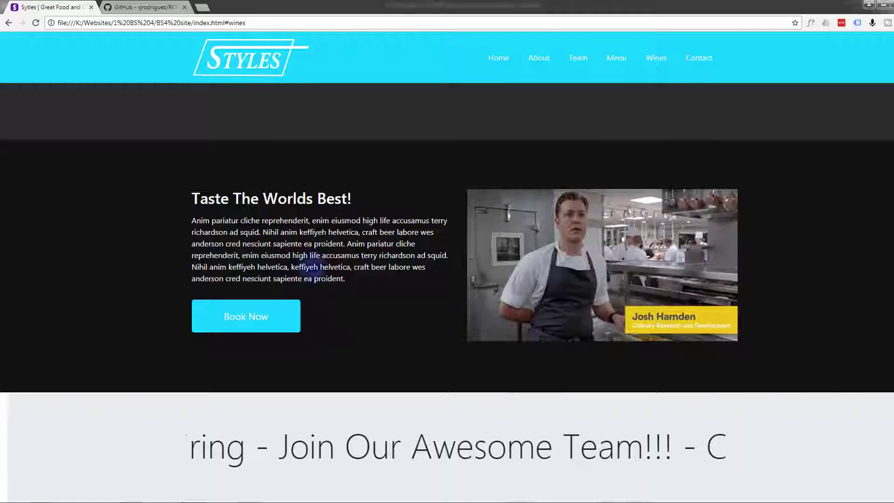
click(35, 22)
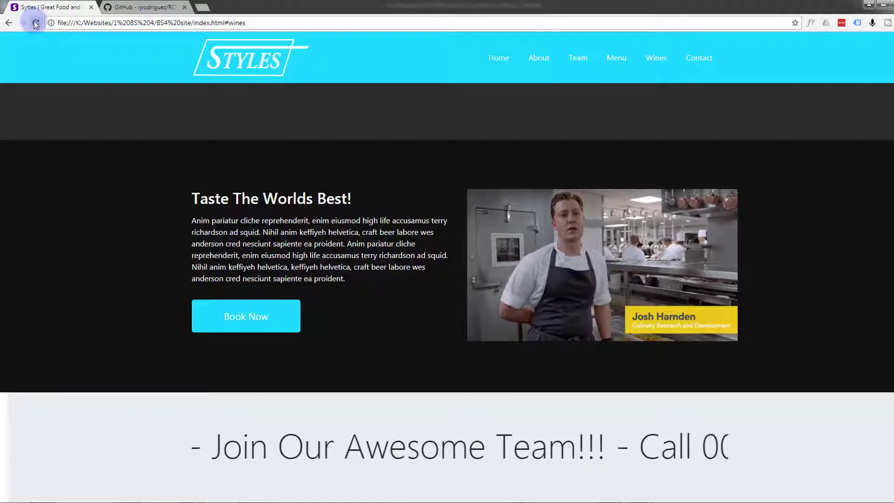
click(602, 264)
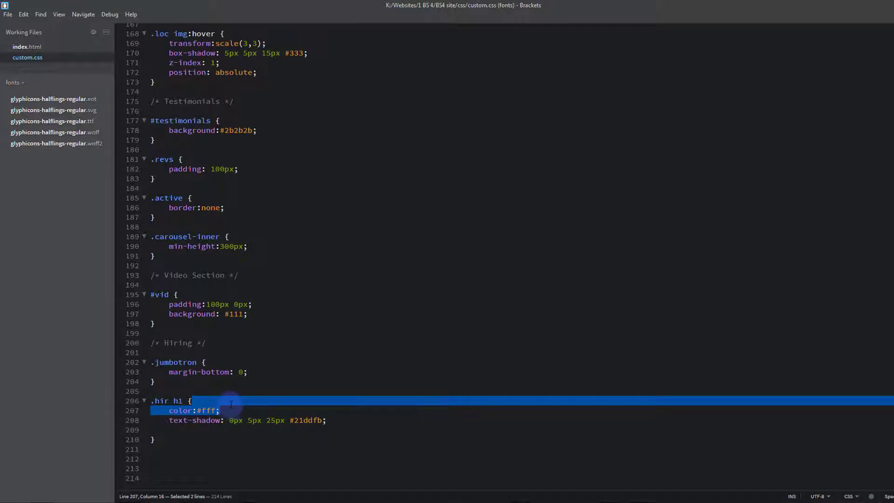
Save custom.css with the new blue text-shadow
key(Delete)
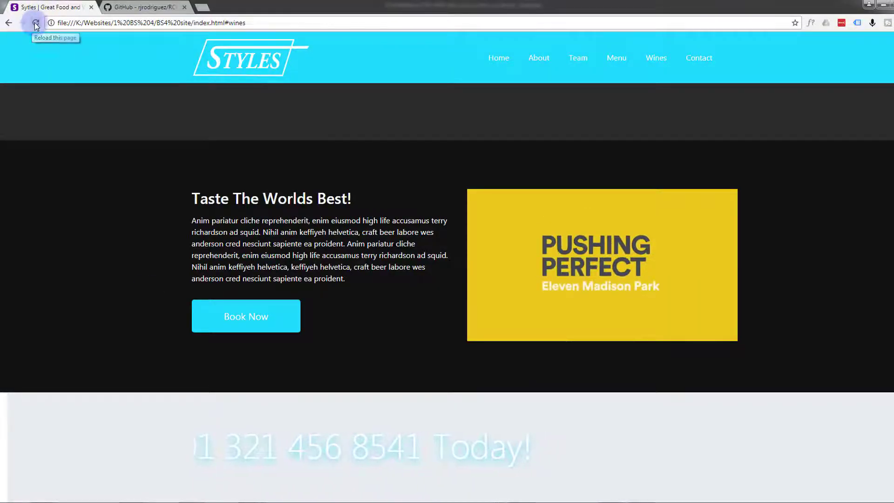
click(35, 23)
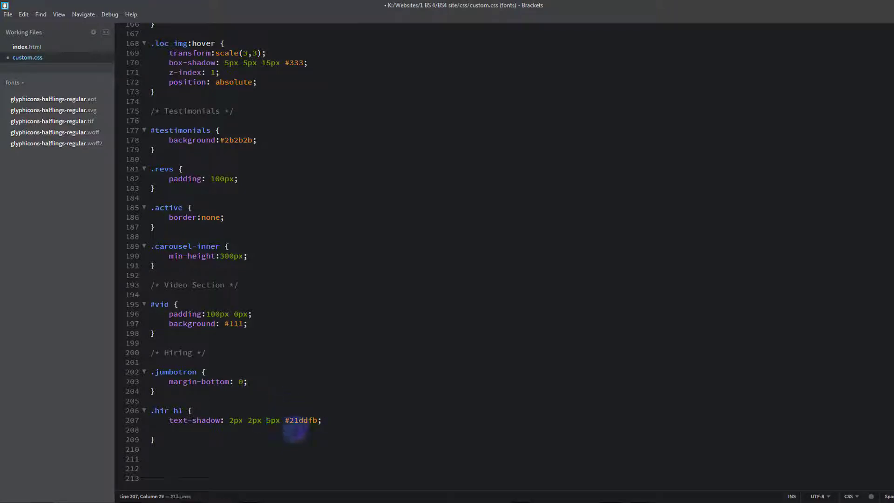
Select the #21ddfb colour value in the .hir h1 text-shadow line
double_click(300, 421)
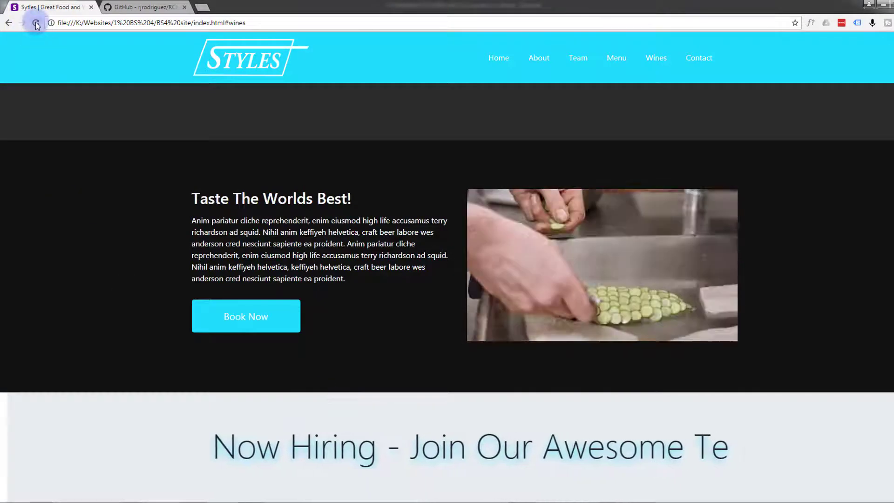
mouse_move(35, 23)
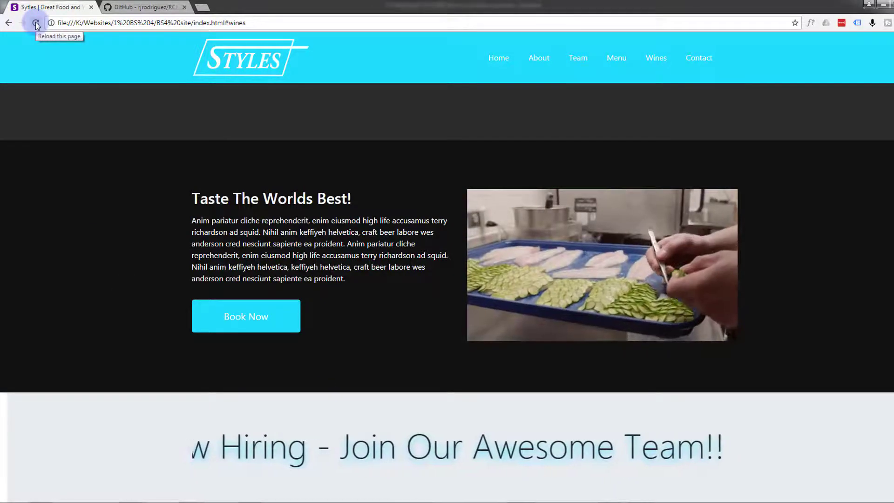
Reload Chrome to view the dark Now Hiring text with its soft blue shadow
click(36, 23)
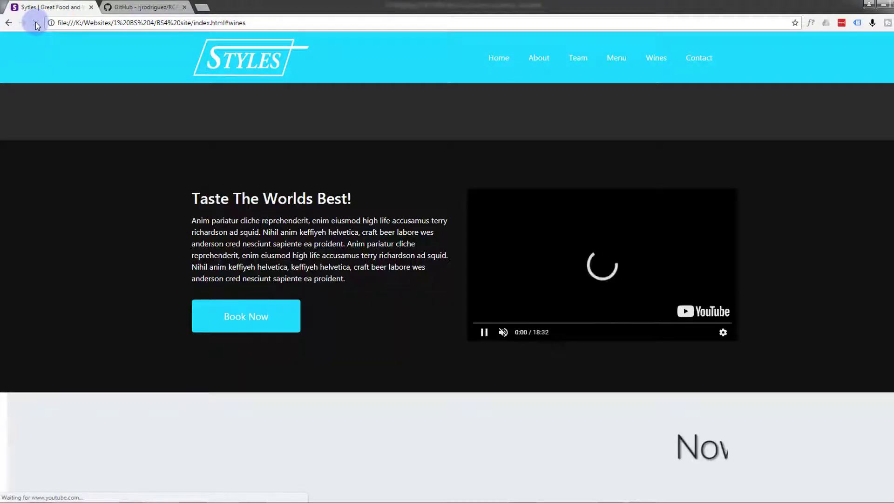
mouse_move(160, 308)
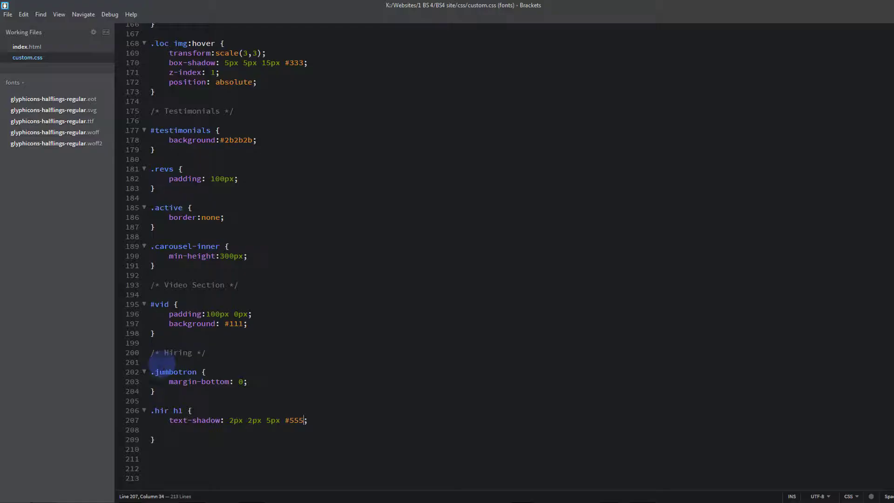
Select the horizontal and vertical text-shadow offsets to change both to 5px
double_click(235, 420)
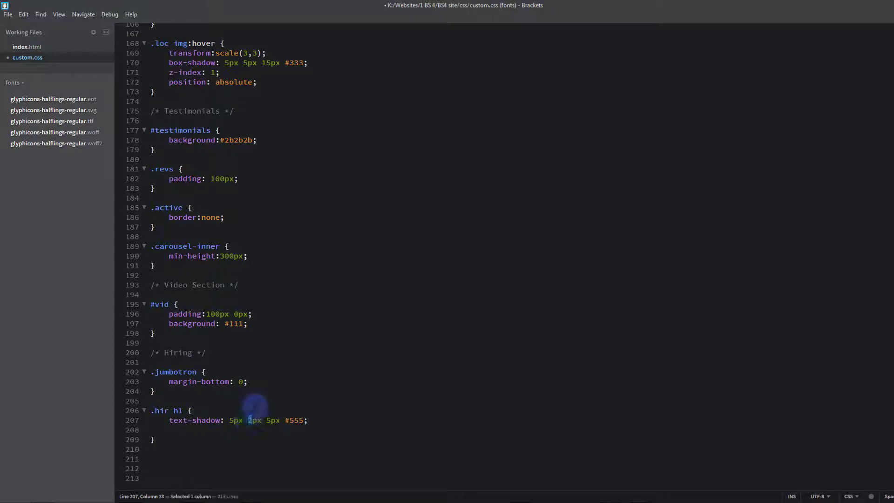
click(265, 420)
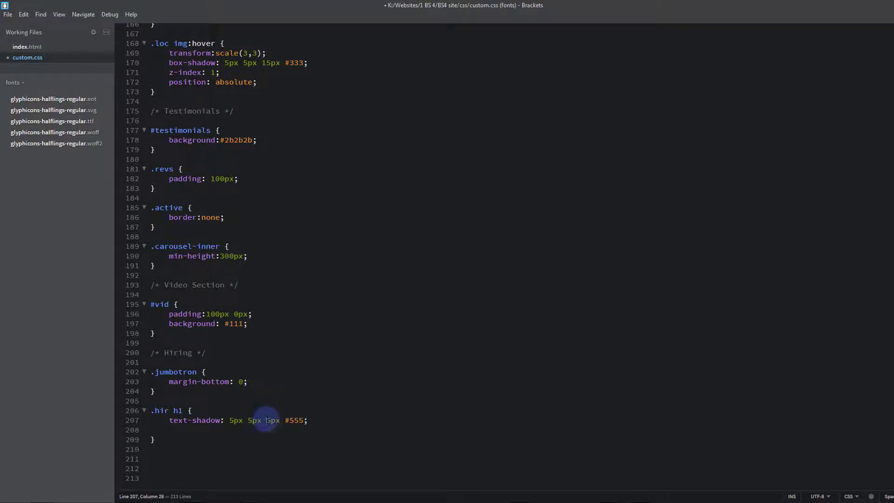